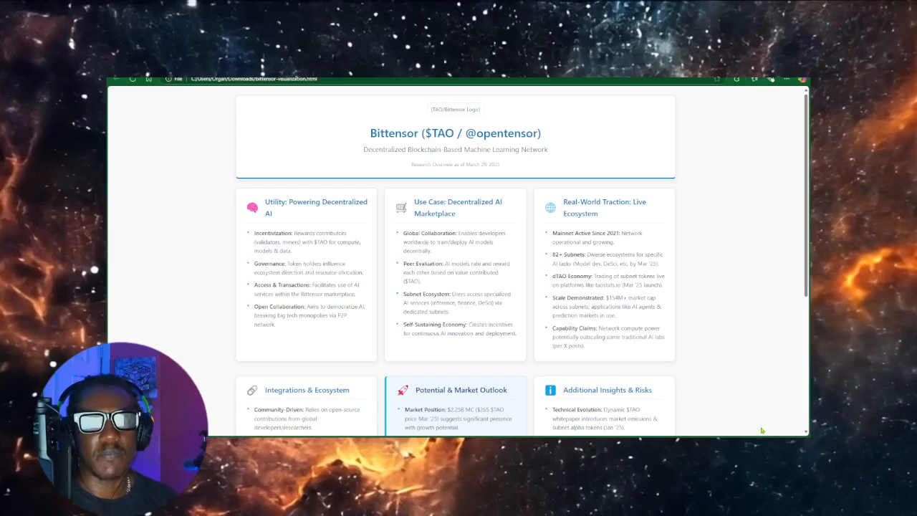
{"action": "mouse_move", "coordinate": [732, 418]}
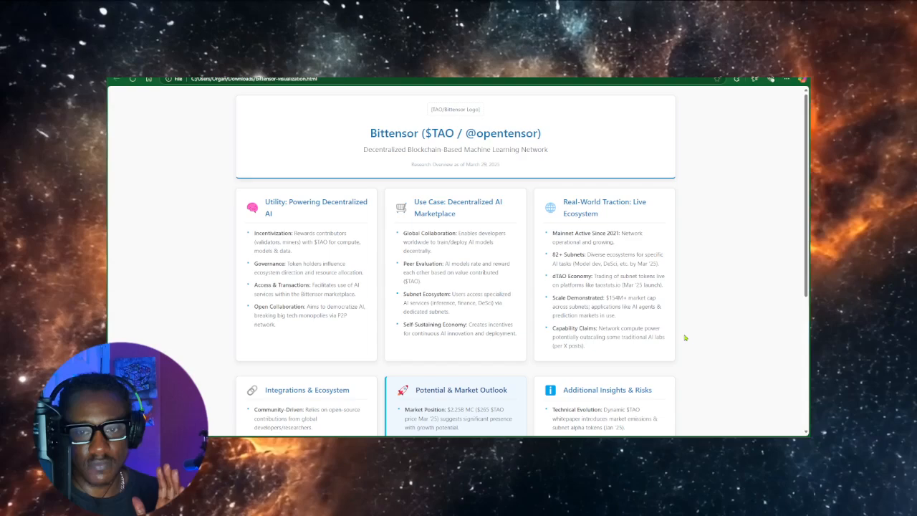
{"action": "mouse_move", "coordinate": [503, 264]}
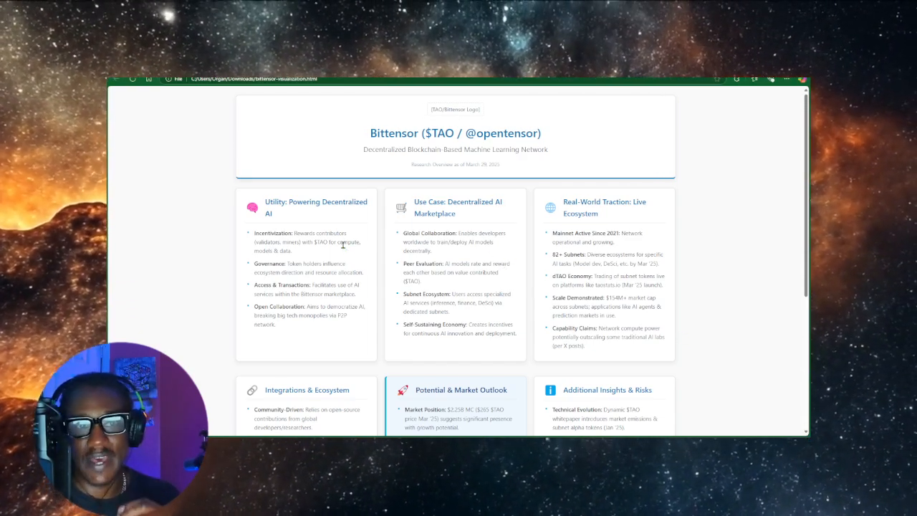
{"action": "mouse_move", "coordinate": [255, 128]}
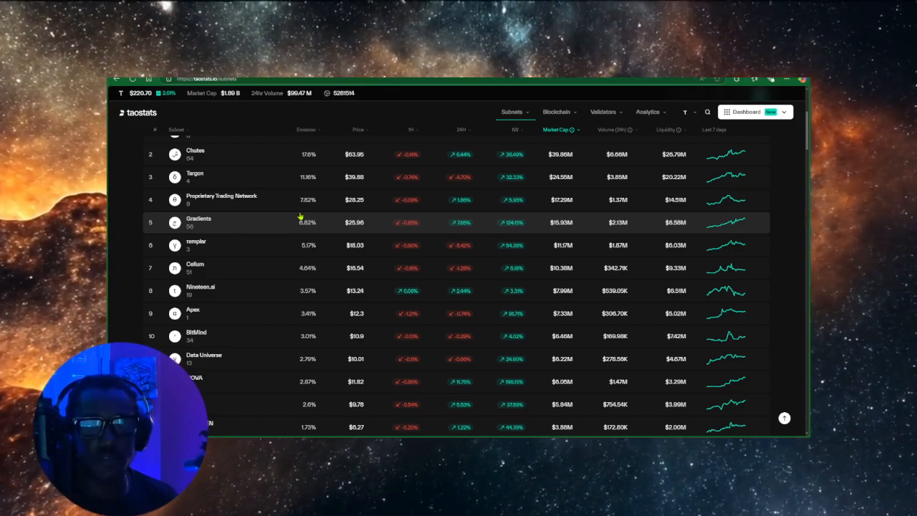
{"action": "mouse_move", "coordinate": [307, 208]}
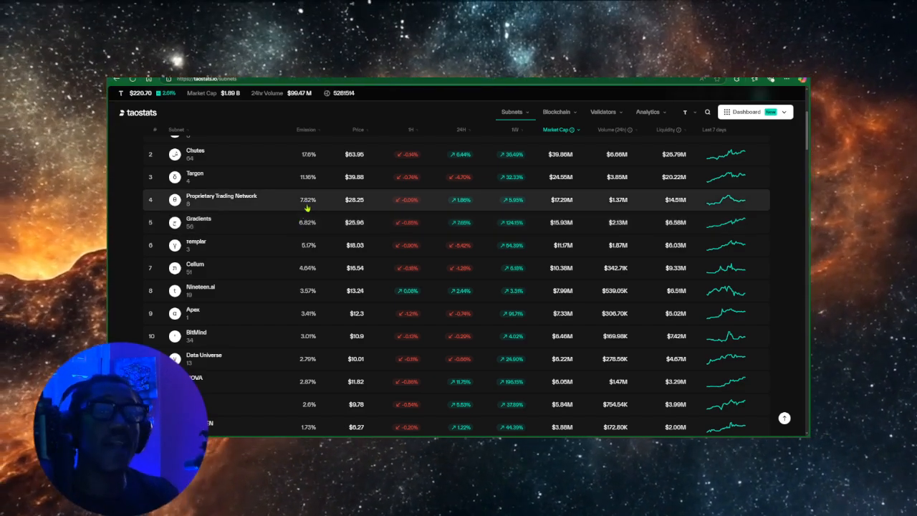
{"action": "mouse_move", "coordinate": [347, 312]}
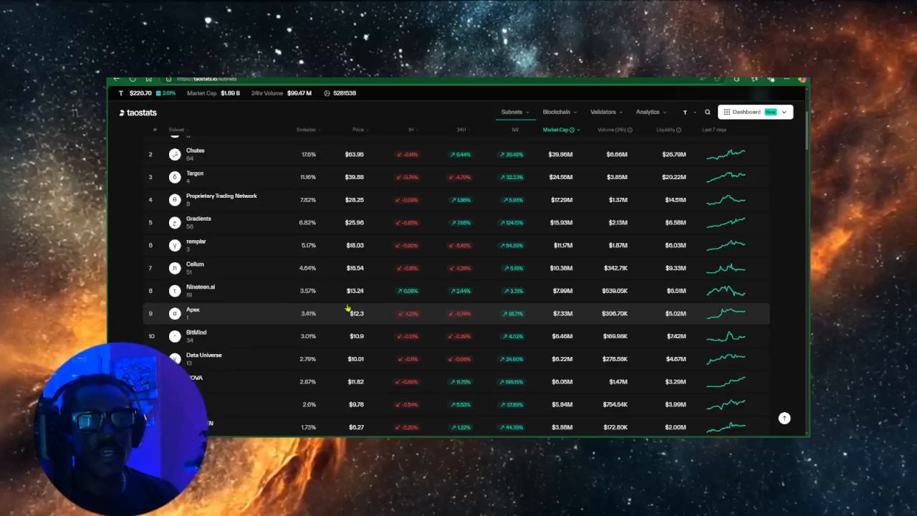
Scroll through the Bittensor ($TAO) overview's integrations, Potential & Market Outlook and Insights & Risks cards
{"action": "scroll", "scroll_direction": "up", "scroll_amount": 3}
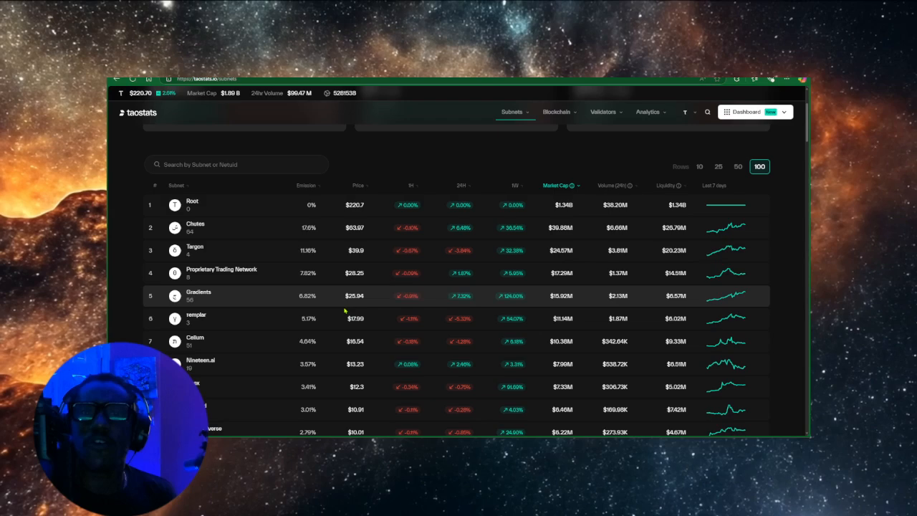
{"action": "mouse_move", "coordinate": [321, 278]}
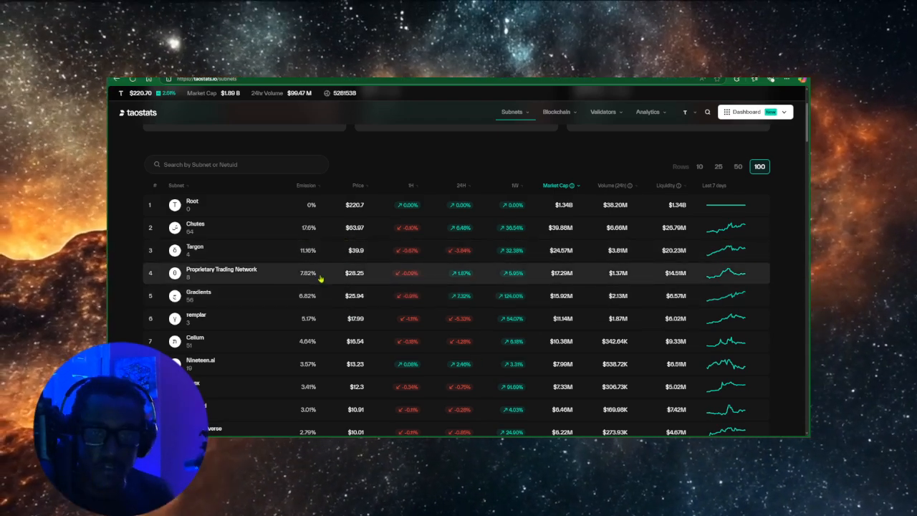
{"action": "mouse_move", "coordinate": [287, 269]}
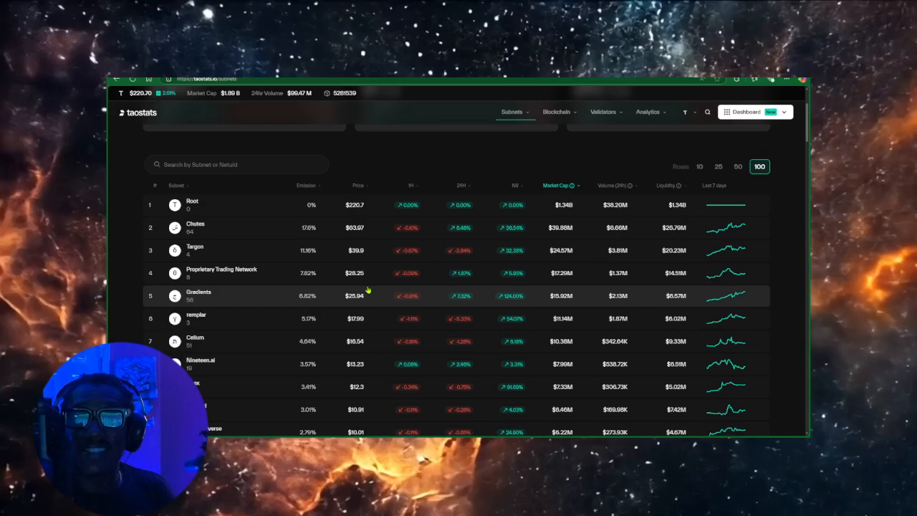
{"action": "mouse_move", "coordinate": [251, 247]}
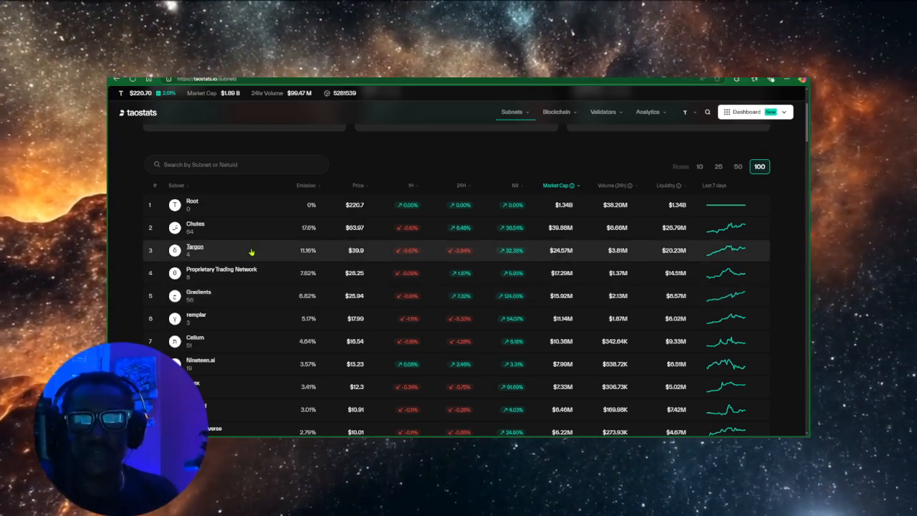
{"action": "mouse_move", "coordinate": [270, 268]}
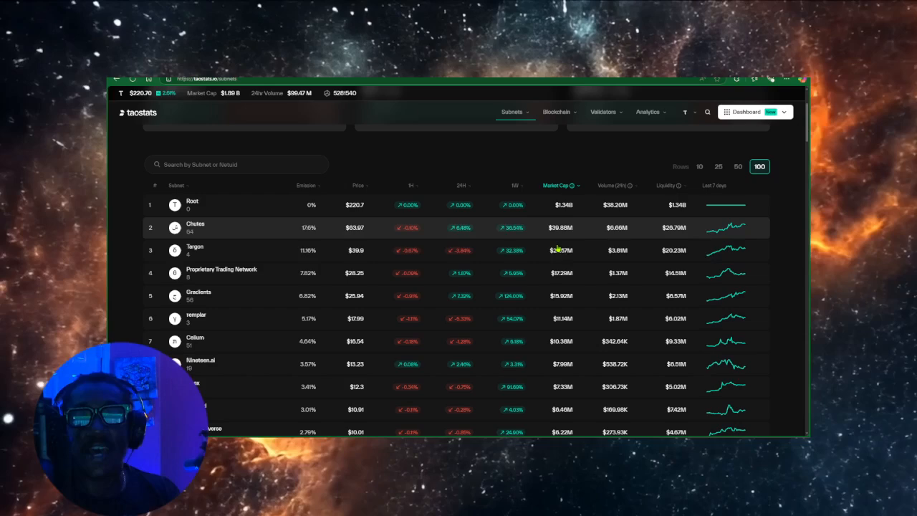
{"action": "mouse_move", "coordinate": [541, 292]}
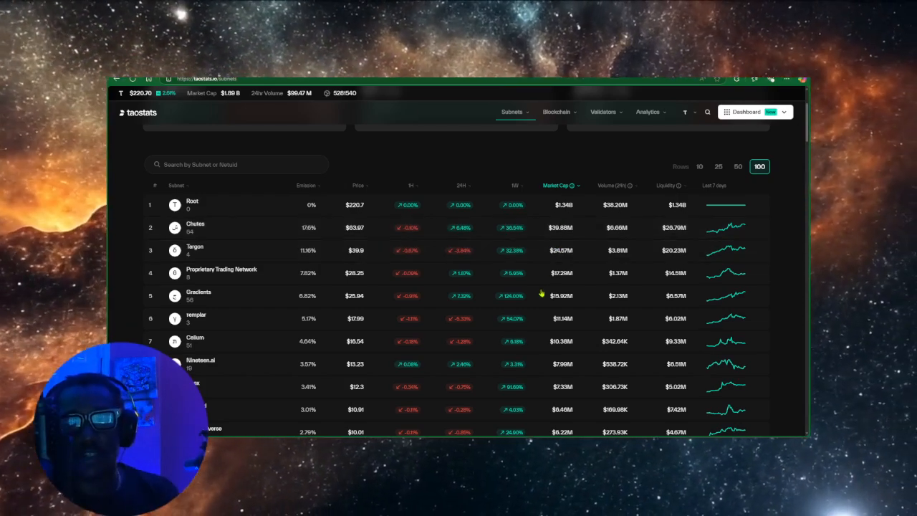
{"action": "scroll", "scroll_direction": "down", "scroll_amount": 3}
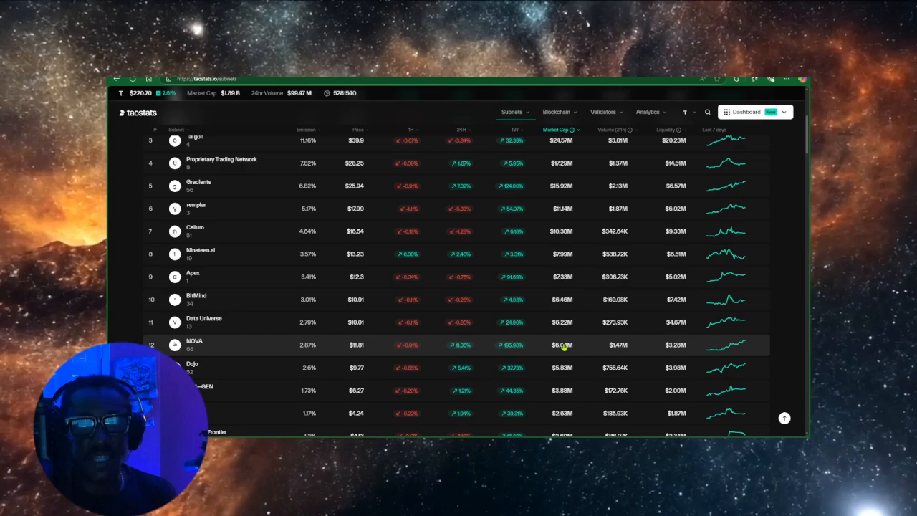
{"action": "mouse_move", "coordinate": [508, 355]}
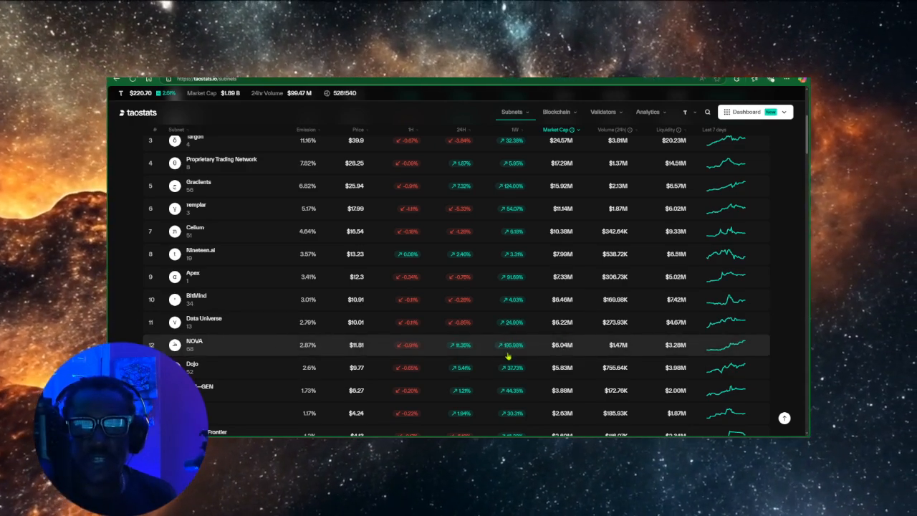
{"action": "scroll", "scroll_direction": "up", "scroll_amount": 3}
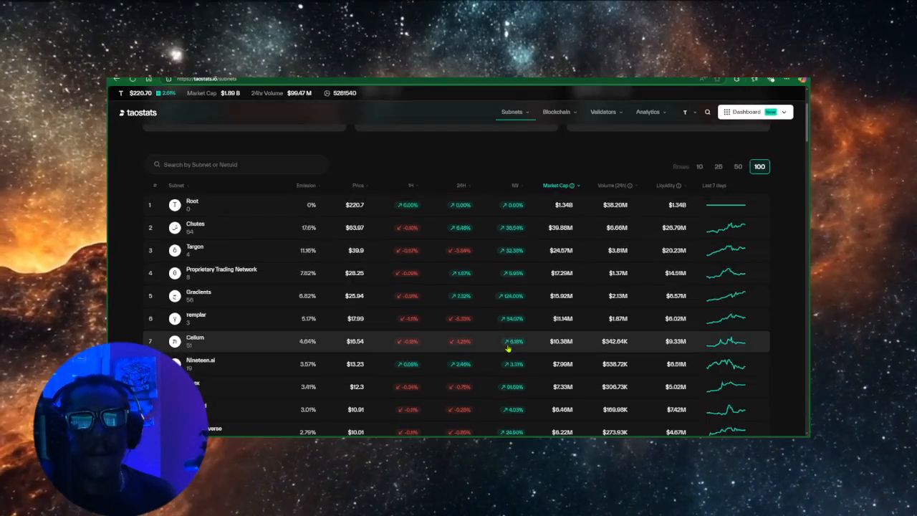
{"action": "mouse_move", "coordinate": [210, 246]}
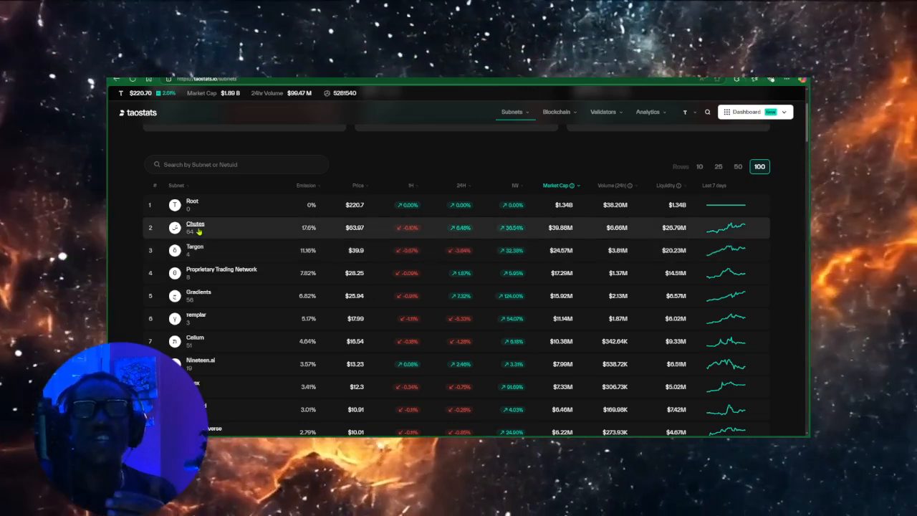
{"action": "mouse_move", "coordinate": [444, 249]}
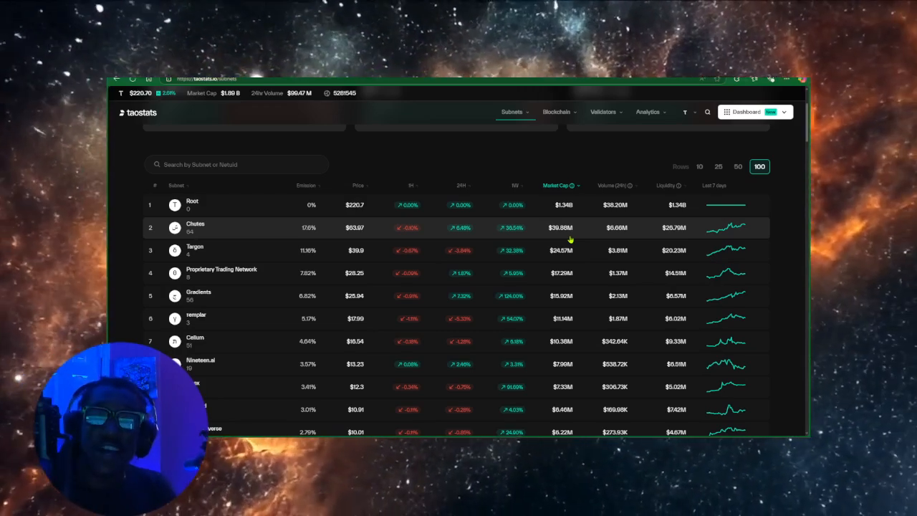
{"action": "mouse_move", "coordinate": [407, 358]}
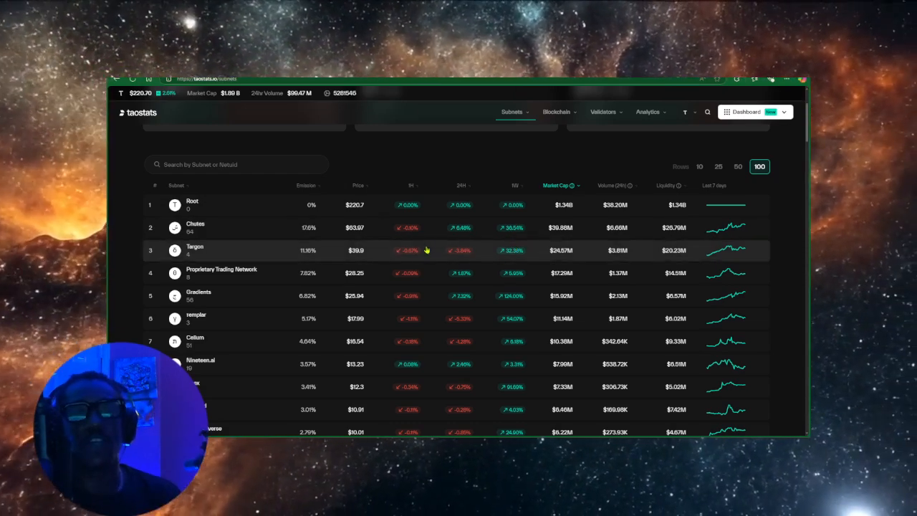
{"action": "mouse_move", "coordinate": [365, 221]}
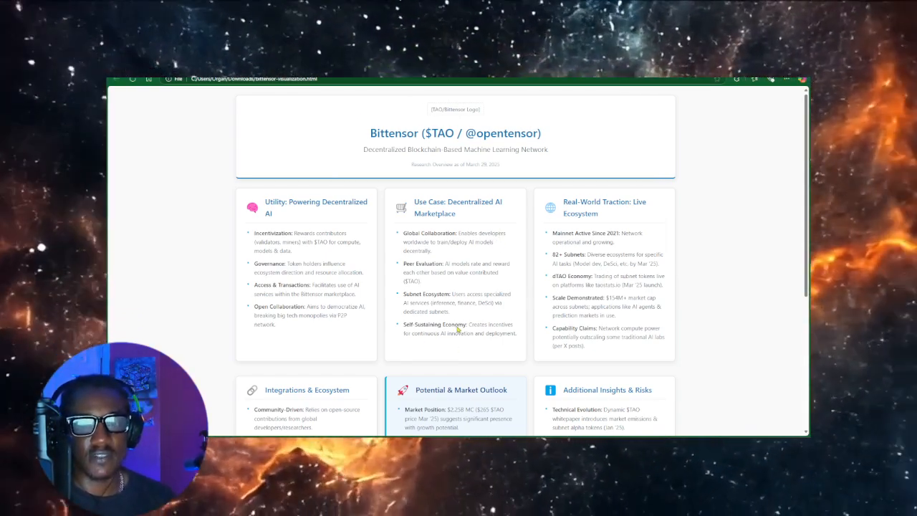
{"action": "scroll", "scroll_direction": "down", "scroll_amount": 3}
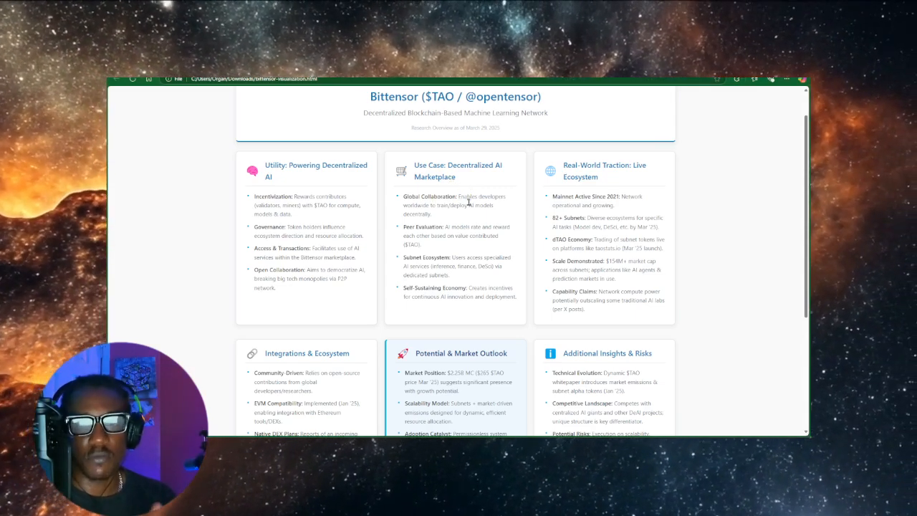
{"action": "mouse_move", "coordinate": [485, 223]}
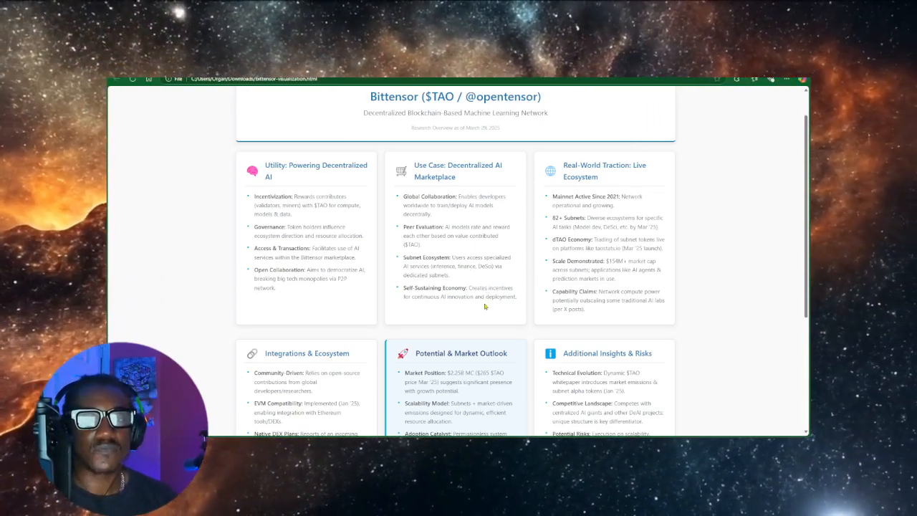
{"action": "scroll", "scroll_direction": "down", "scroll_amount": 3}
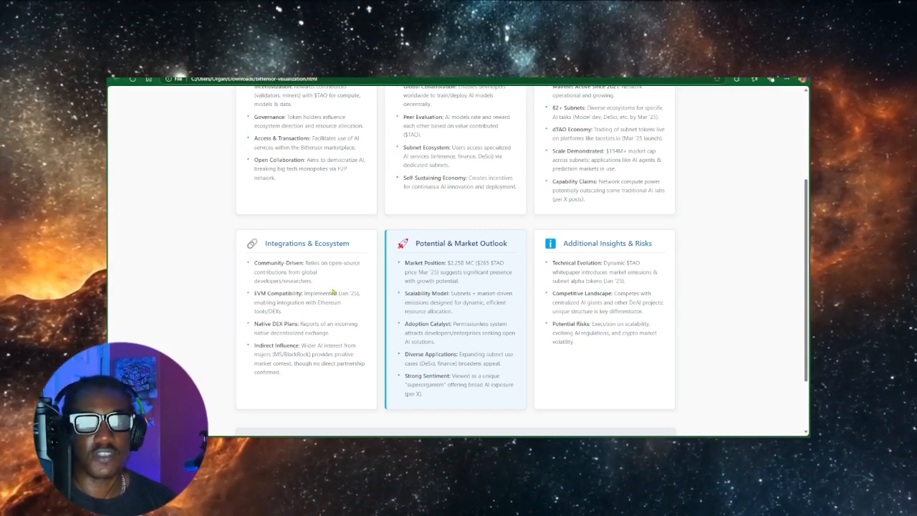
{"action": "scroll", "scroll_direction": "up", "scroll_amount": 3}
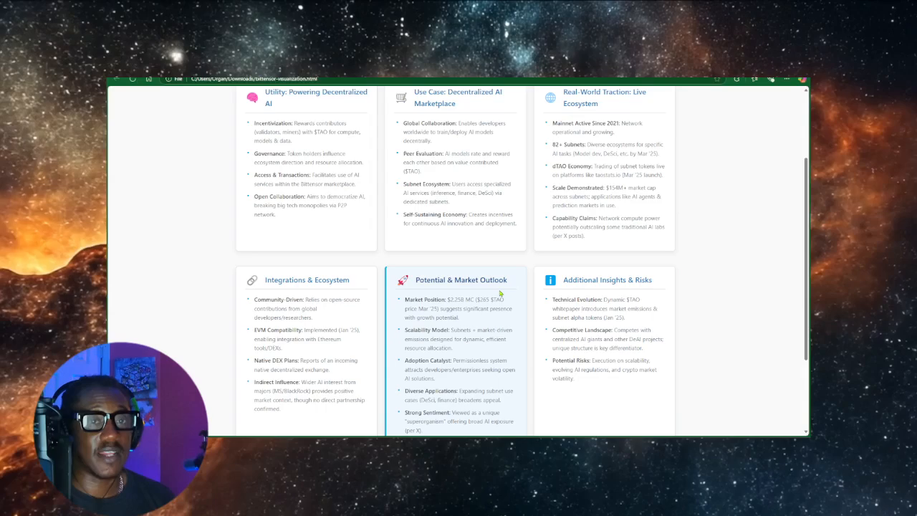
{"action": "mouse_move", "coordinate": [358, 199]}
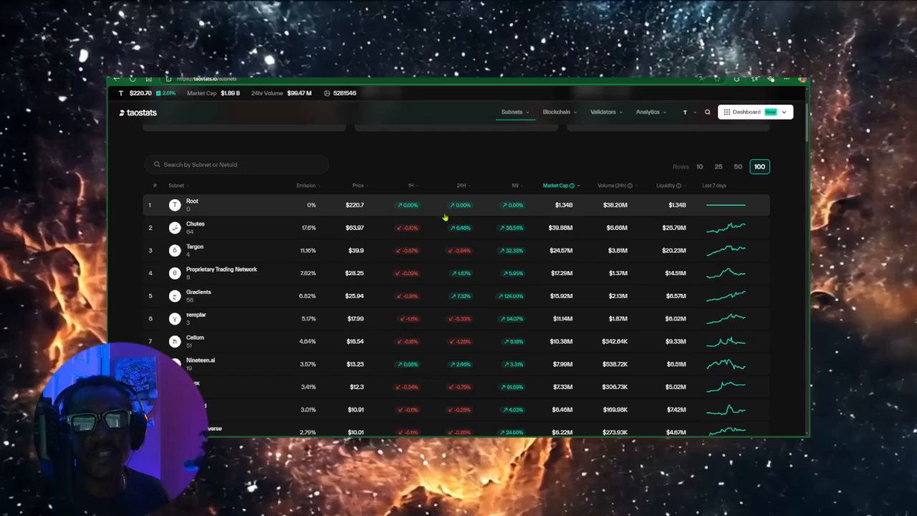
{"action": "mouse_move", "coordinate": [504, 266]}
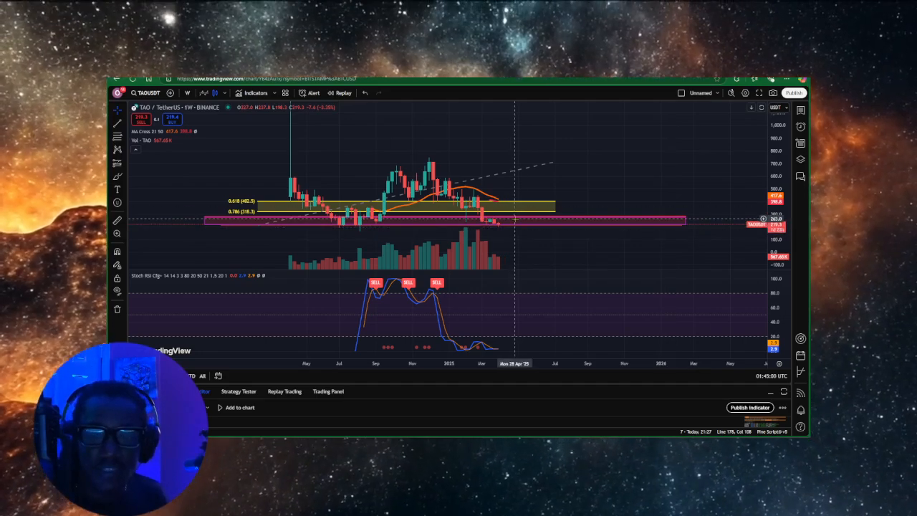
{"action": "mouse_move", "coordinate": [230, 221]}
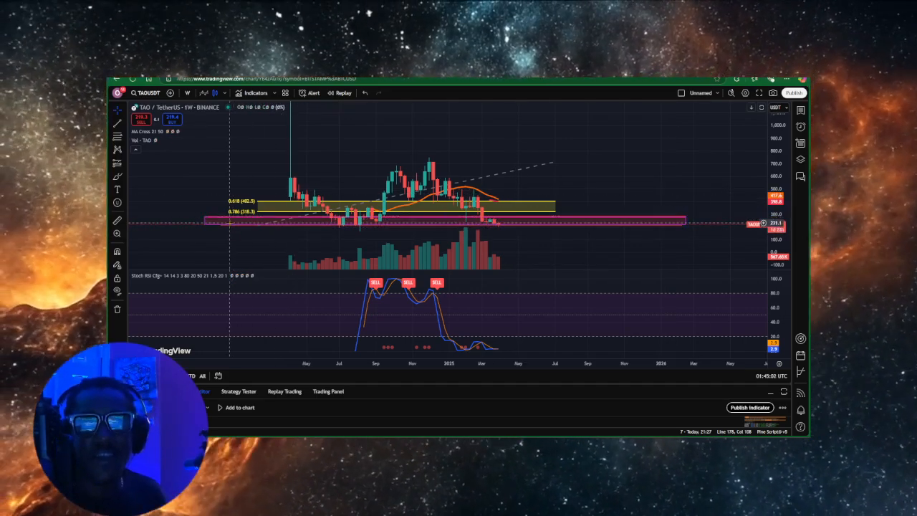
{"action": "mouse_move", "coordinate": [222, 228]}
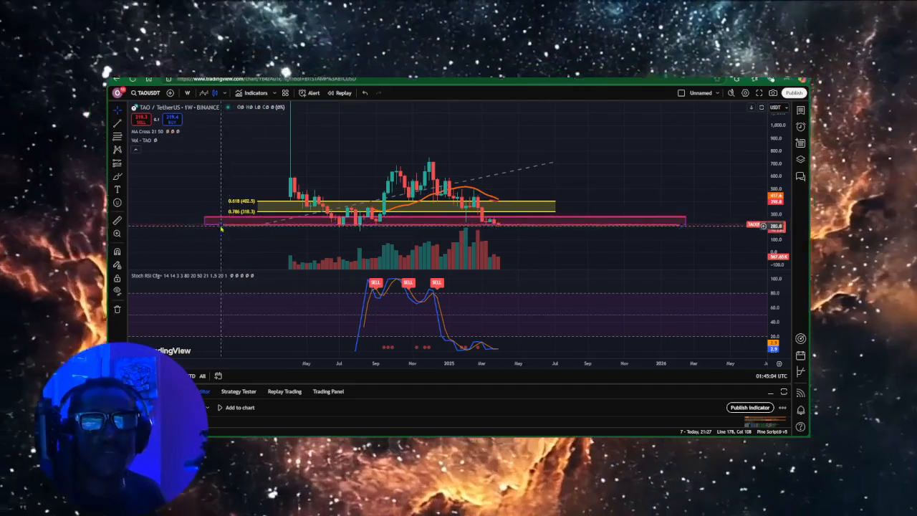
{"action": "mouse_move", "coordinate": [412, 172]}
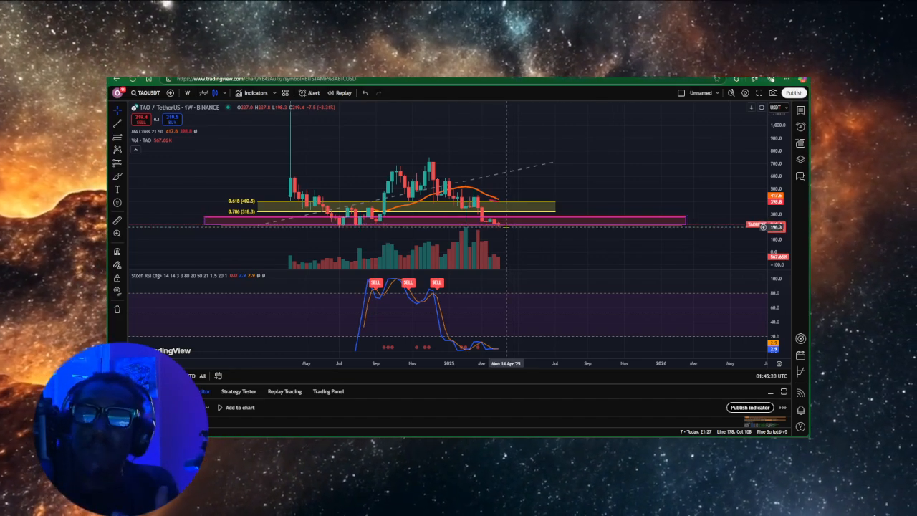
{"action": "mouse_move", "coordinate": [510, 232]}
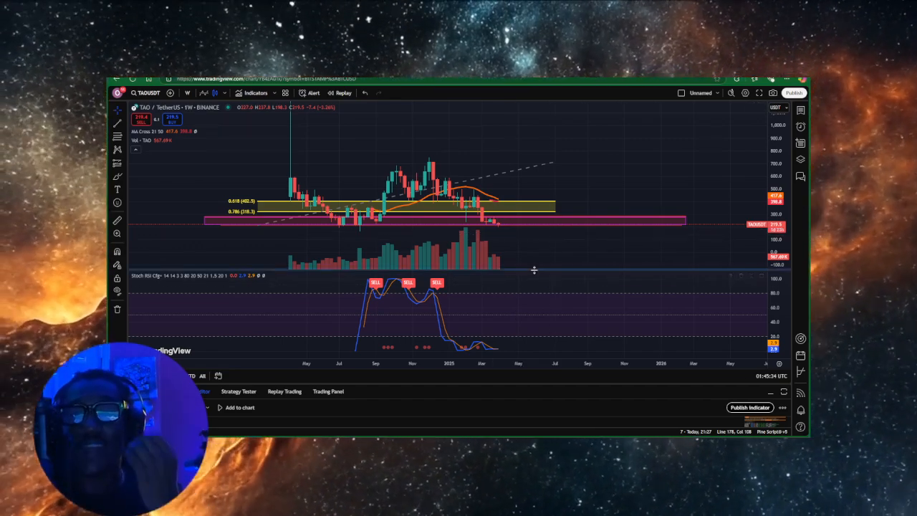
{"action": "mouse_move", "coordinate": [533, 281]}
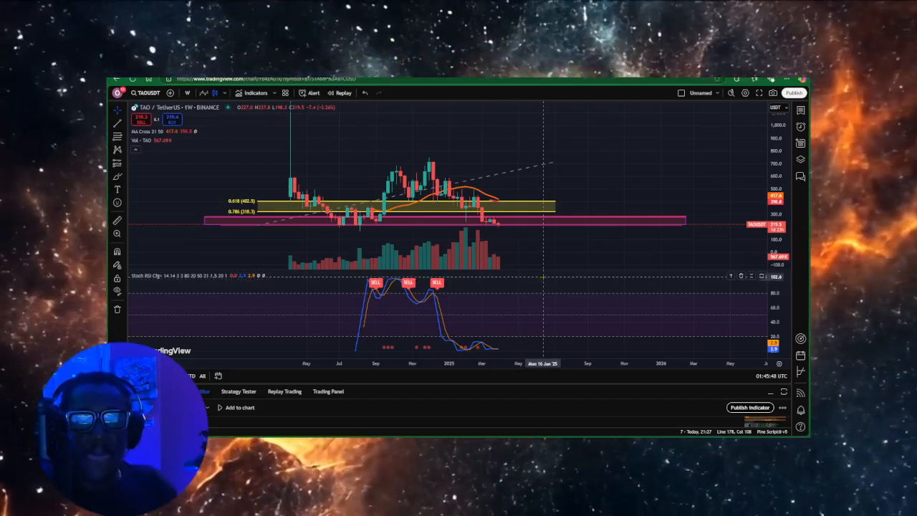
{"action": "mouse_move", "coordinate": [465, 192]}
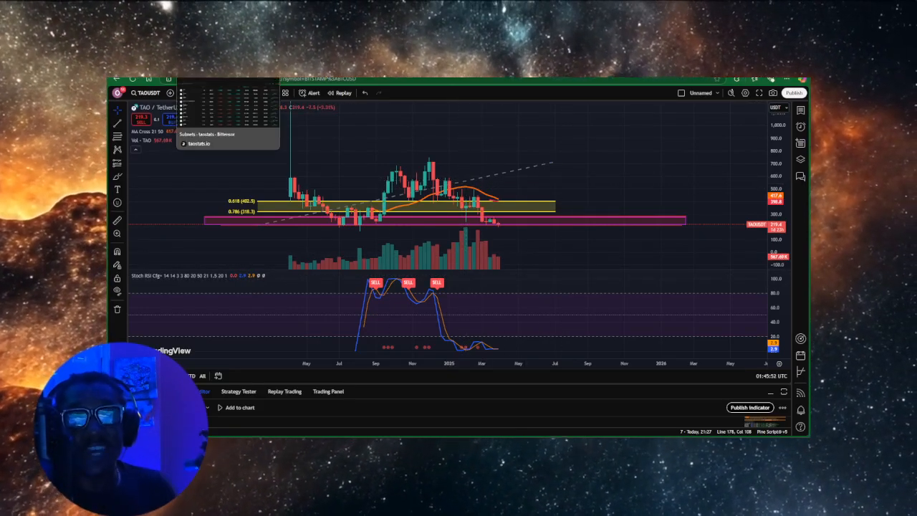
Return from the TradingView TAO/USDT chart to the Taostats subnets tab
{"action": "left_click", "coordinate": [198, 144]}
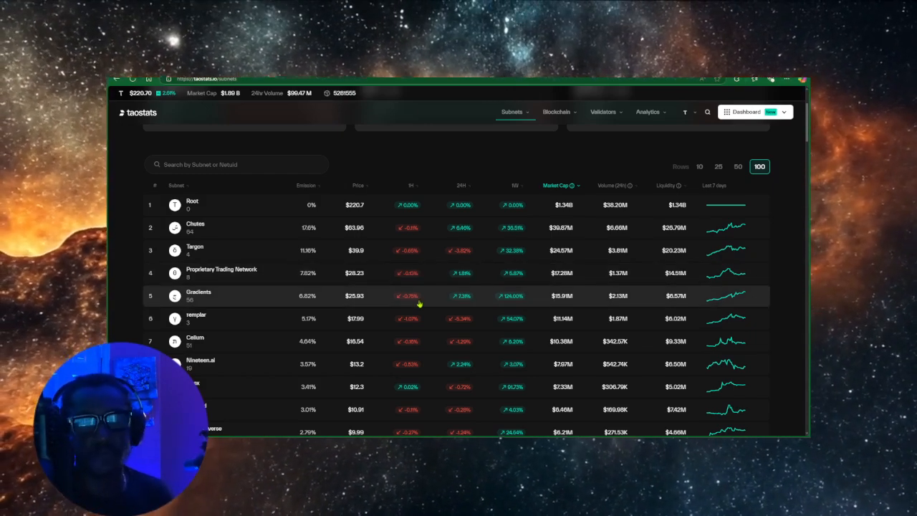
{"action": "scroll", "scroll_direction": "down", "scroll_amount": 3}
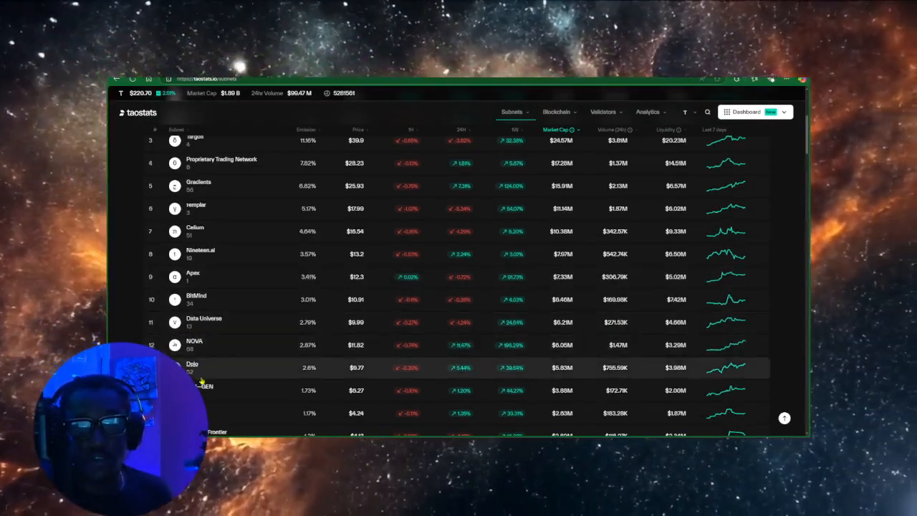
{"action": "scroll", "scroll_direction": "down", "scroll_amount": 3}
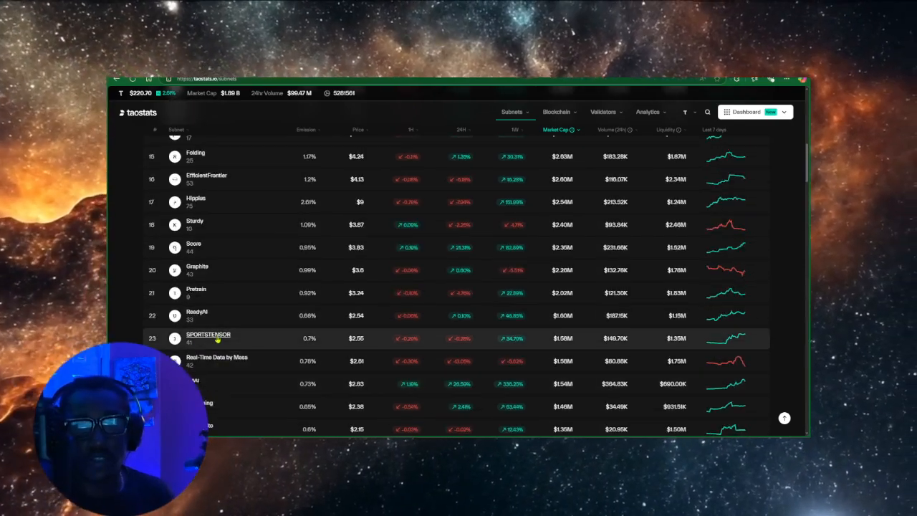
{"action": "mouse_move", "coordinate": [515, 343]}
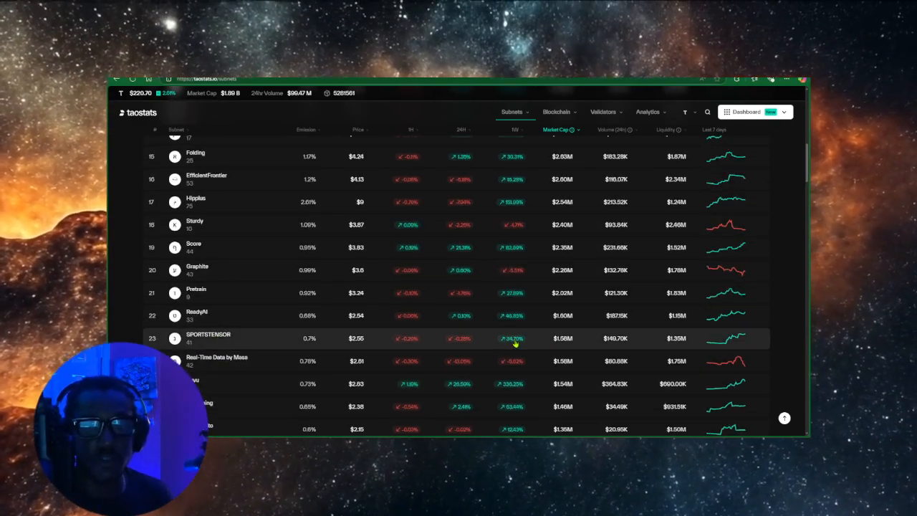
{"action": "mouse_move", "coordinate": [552, 350]}
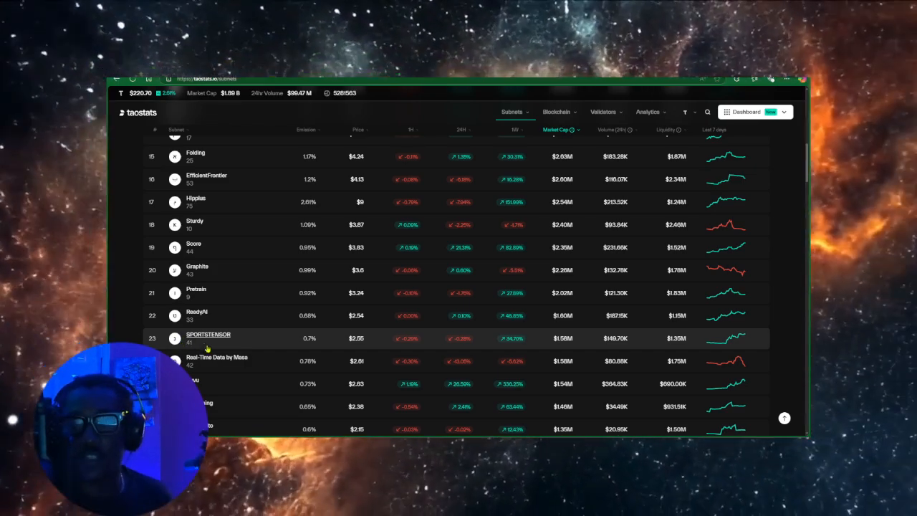
{"action": "scroll", "scroll_direction": "down", "scroll_amount": 3}
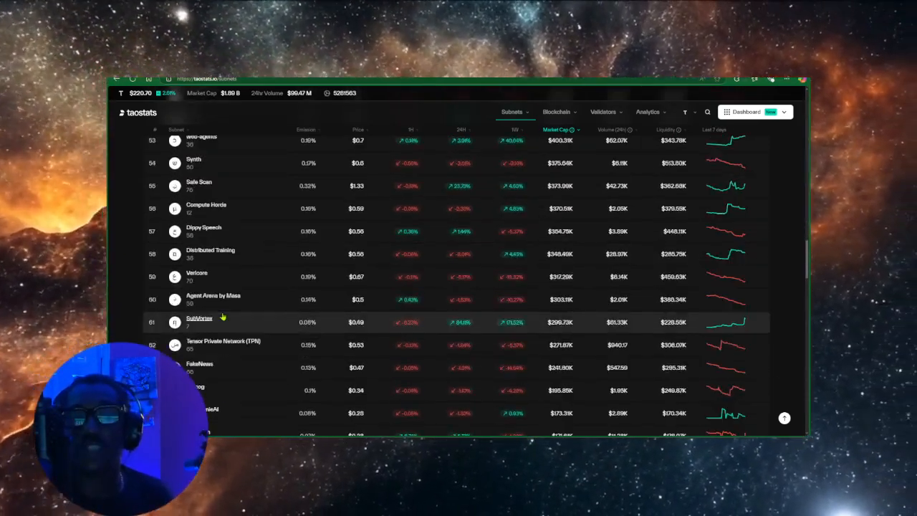
{"action": "scroll", "scroll_direction": "down", "scroll_amount": 3}
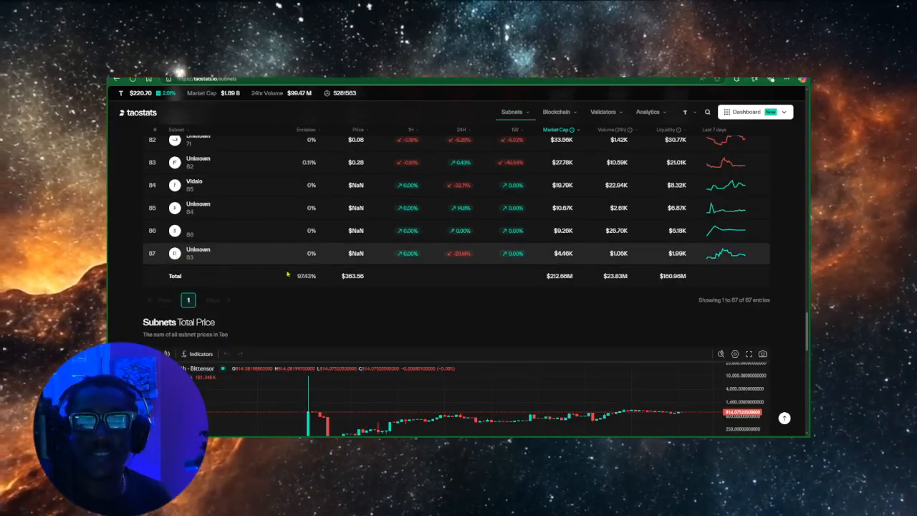
{"action": "scroll", "scroll_direction": "up", "scroll_amount": 3}
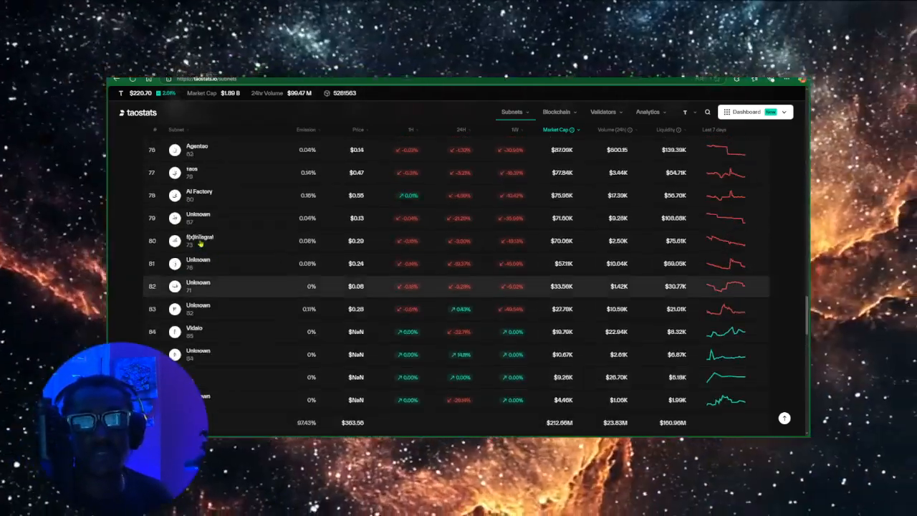
{"action": "scroll", "scroll_direction": "down", "scroll_amount": 3}
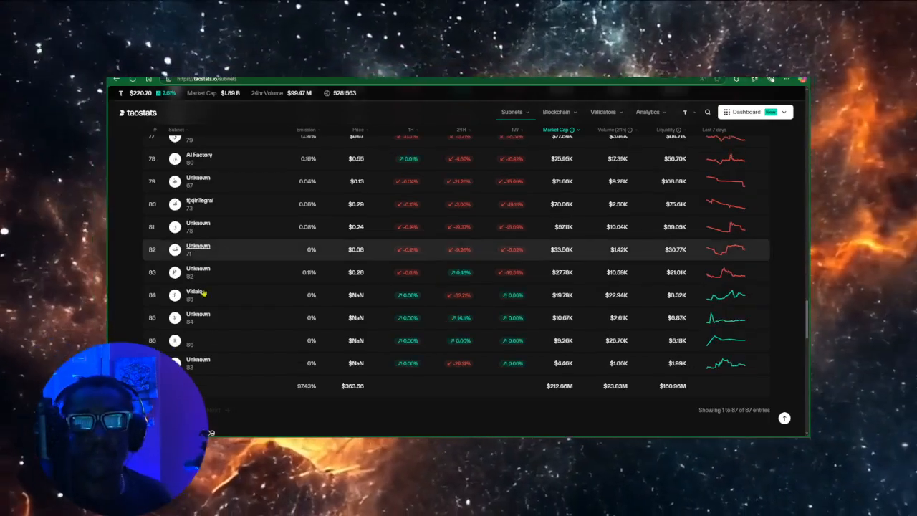
{"action": "scroll", "scroll_direction": "up", "scroll_amount": 3}
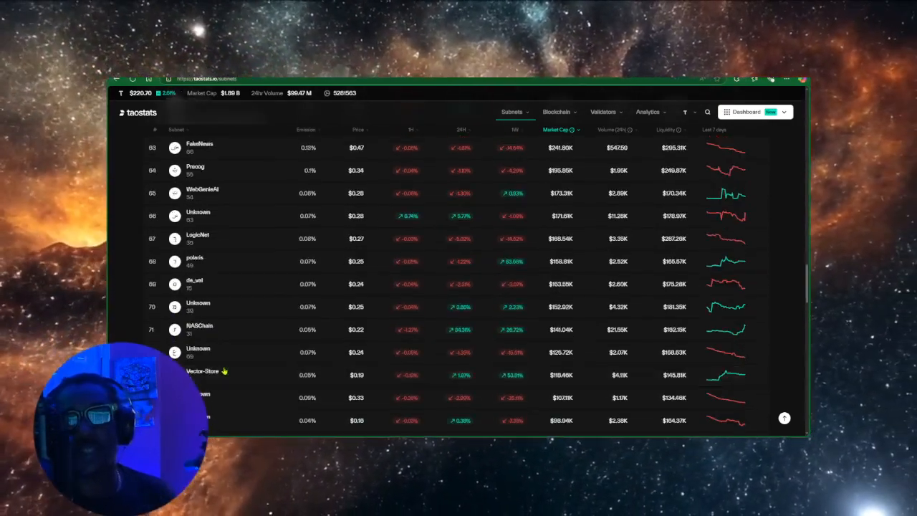
{"action": "scroll", "scroll_direction": "up", "scroll_amount": 3}
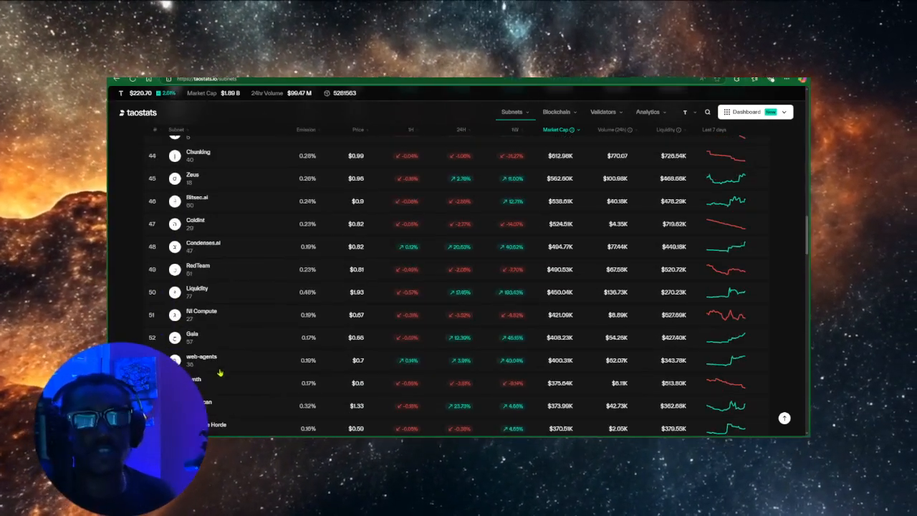
{"action": "scroll", "scroll_direction": "up", "scroll_amount": 3}
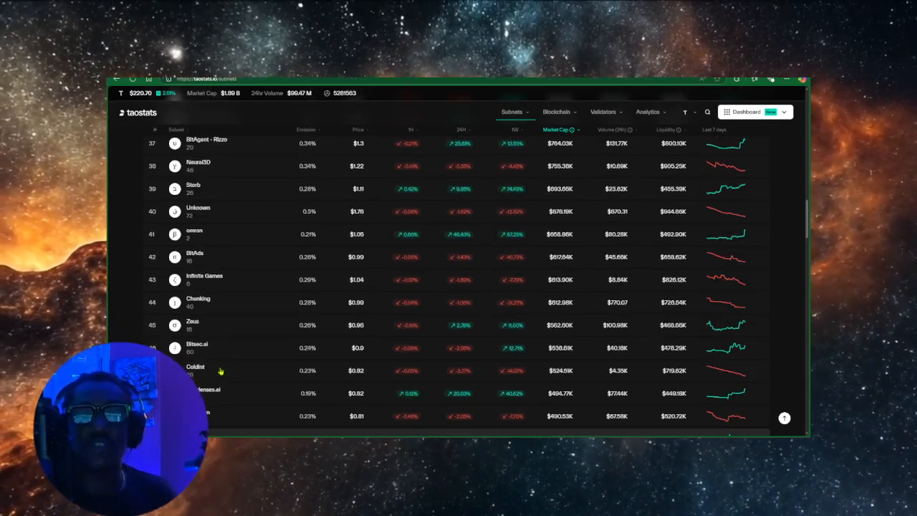
{"action": "scroll", "scroll_direction": "up", "scroll_amount": 3}
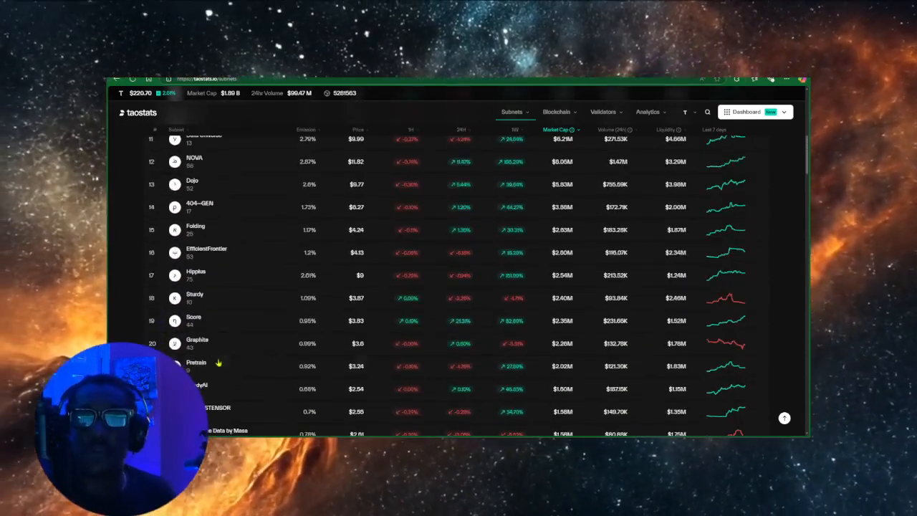
{"action": "scroll", "scroll_direction": "up", "scroll_amount": 3}
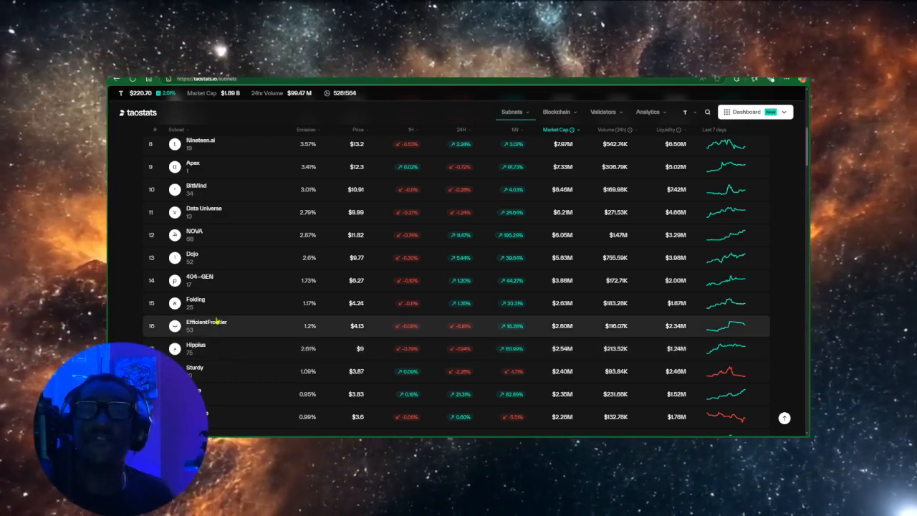
{"action": "scroll", "scroll_direction": "up", "scroll_amount": 3}
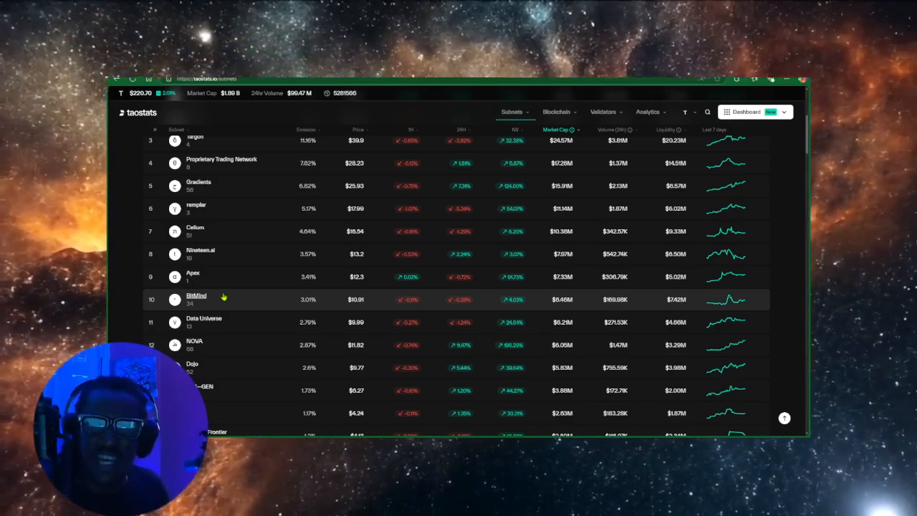
{"action": "mouse_move", "coordinate": [223, 299]}
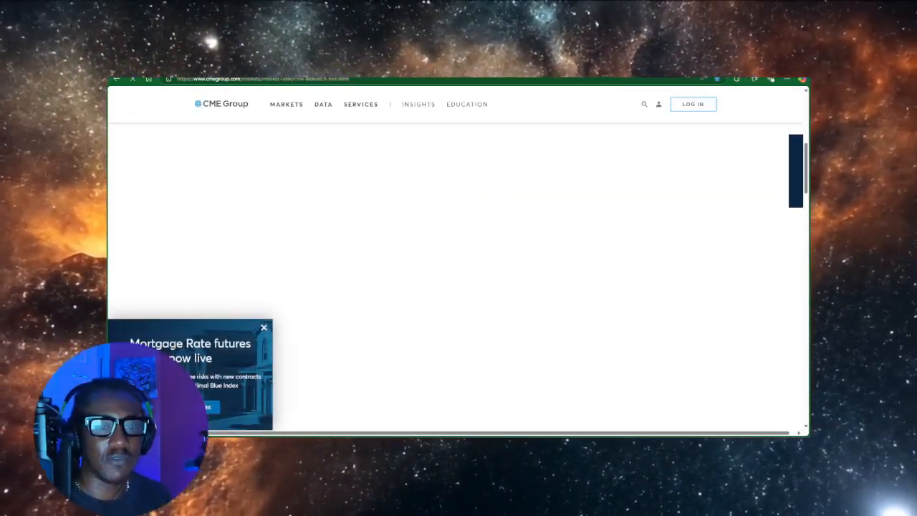
Dismiss the Mortgage Rate futures promotion pop-up on the CME FedWatch page
{"action": "left_click", "coordinate": [264, 326]}
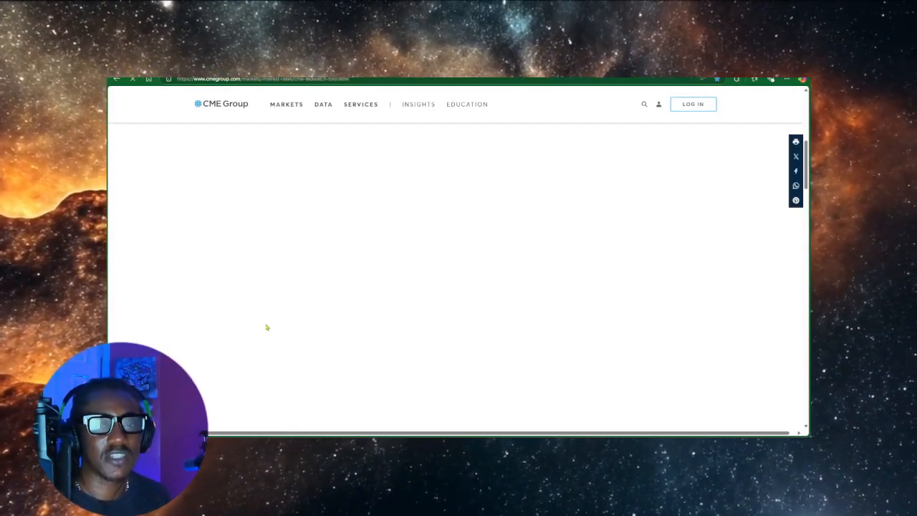
{"action": "mouse_move", "coordinate": [342, 201]}
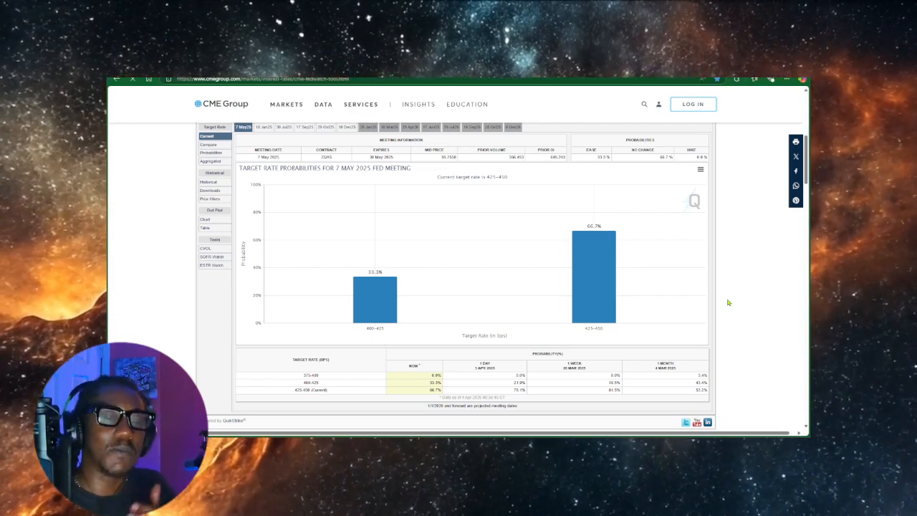
{"action": "mouse_move", "coordinate": [724, 304]}
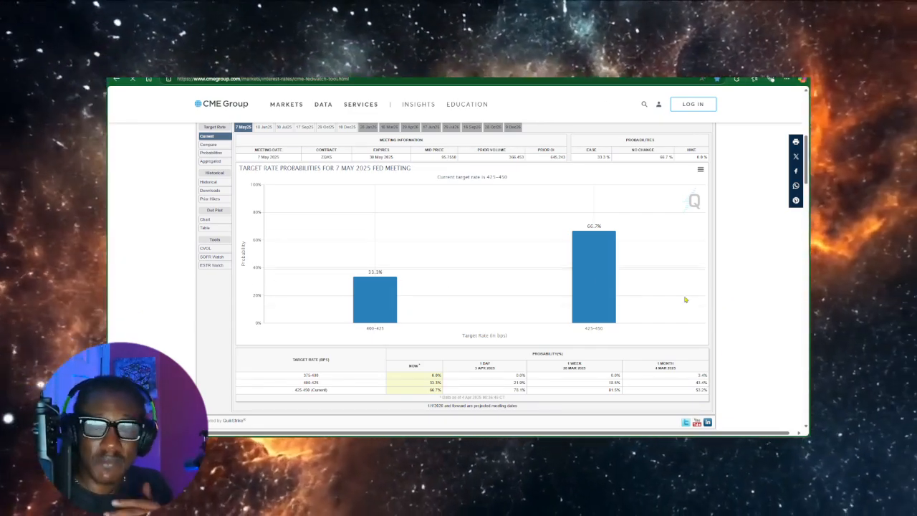
{"action": "mouse_move", "coordinate": [777, 310]}
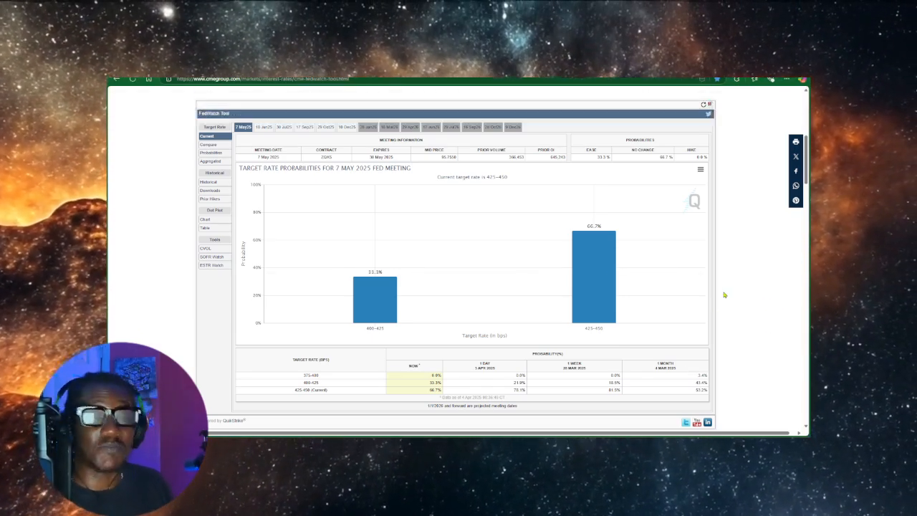
{"action": "mouse_move", "coordinate": [650, 261]}
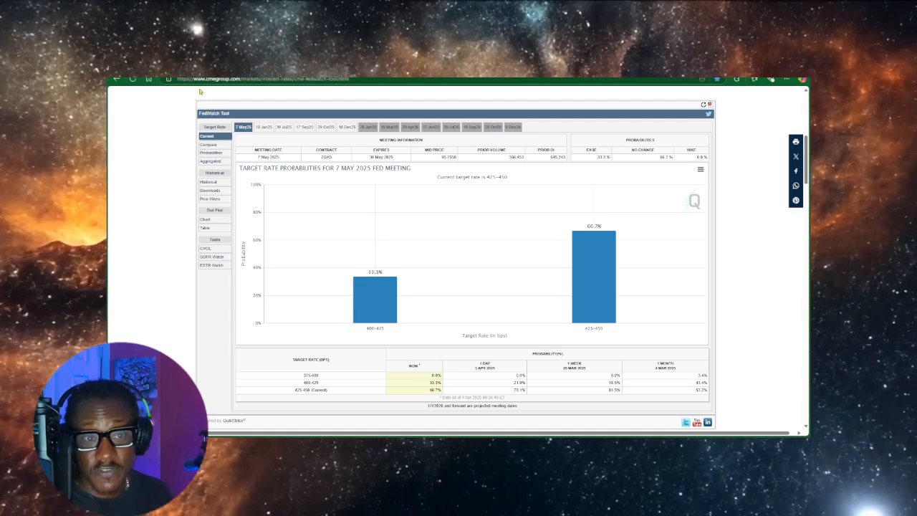
{"action": "mouse_move", "coordinate": [195, 89]}
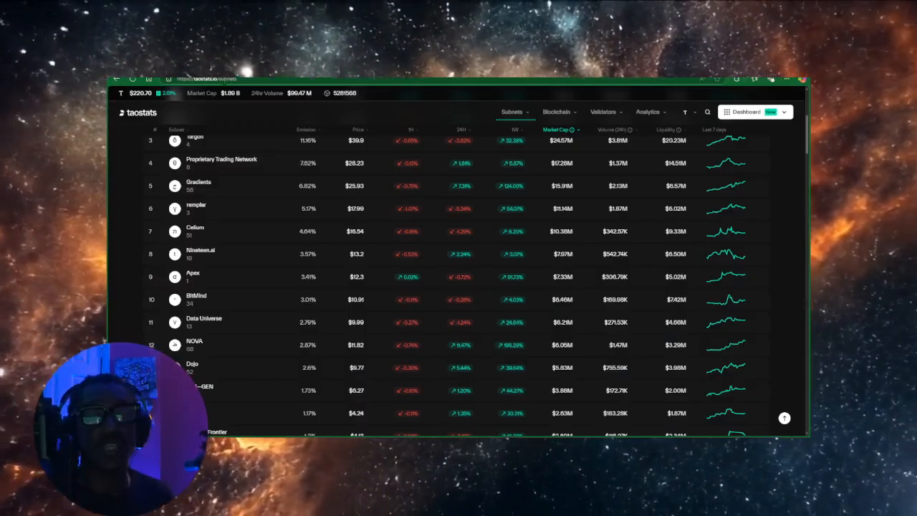
Scroll the Taostats subnets table back toward the top-ranked rows
{"action": "scroll", "scroll_direction": "up", "scroll_amount": 3}
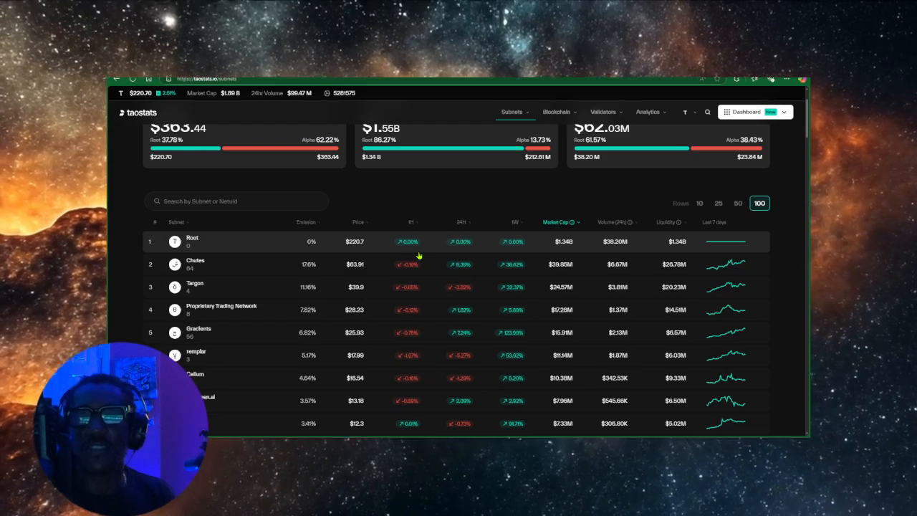
{"action": "mouse_move", "coordinate": [221, 309]}
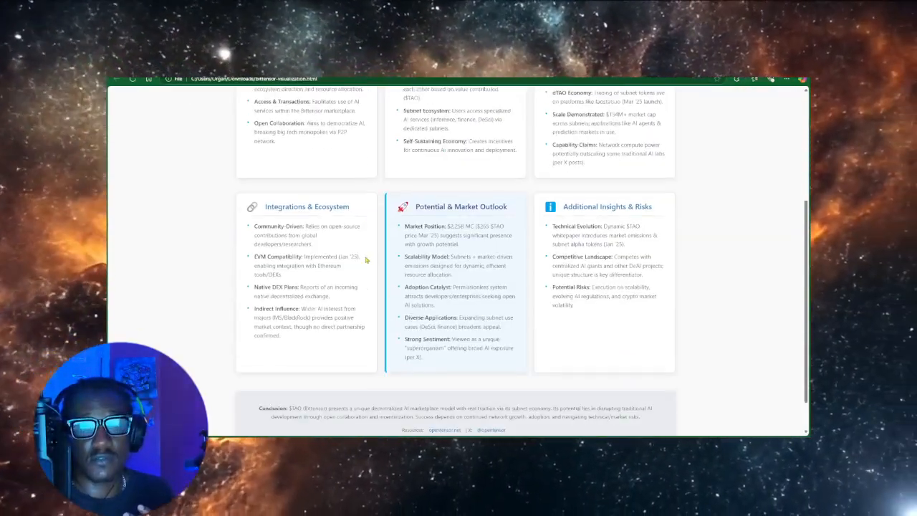
Scroll the Bittensor ($TAO) overview page up to its header and back down over the cards
{"action": "scroll", "scroll_direction": "up", "scroll_amount": 3}
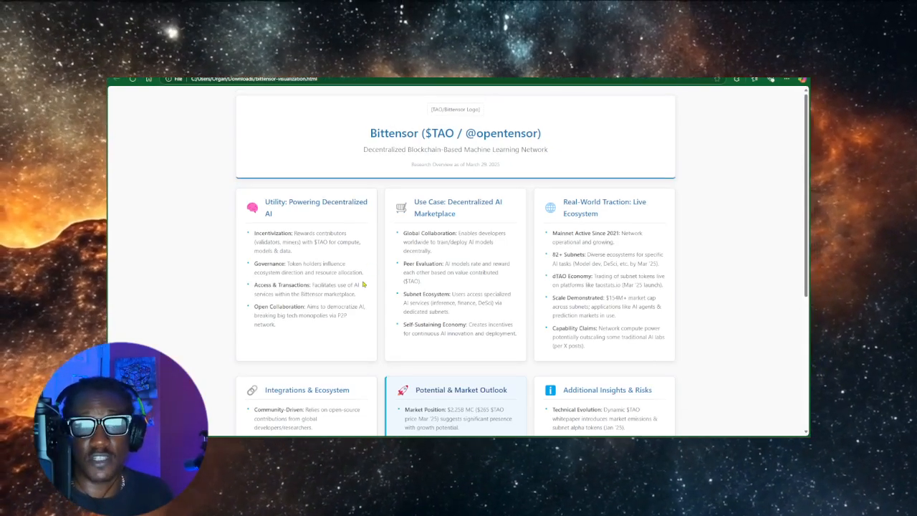
{"action": "scroll", "scroll_direction": "down", "scroll_amount": 3}
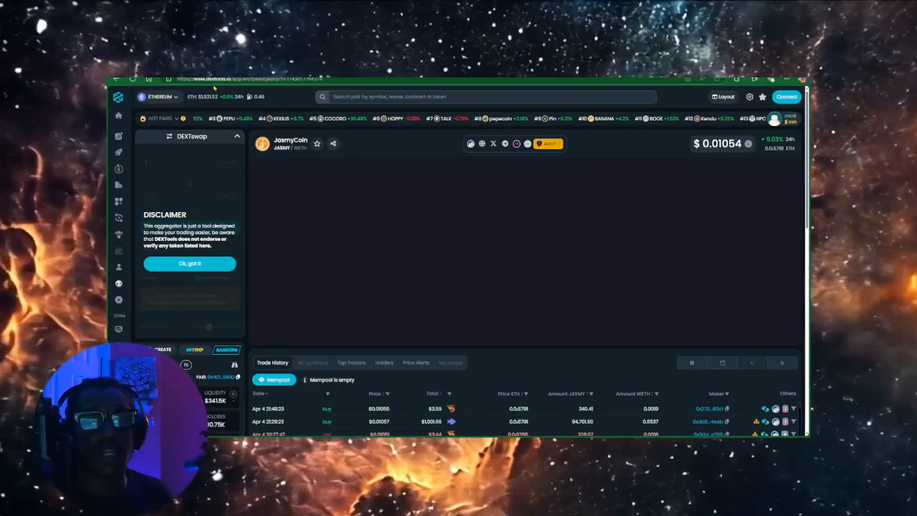
Search DEXTools for the TAOBOT token to bring up its pair chart
{"action": "left_click", "coordinate": [458, 98]}
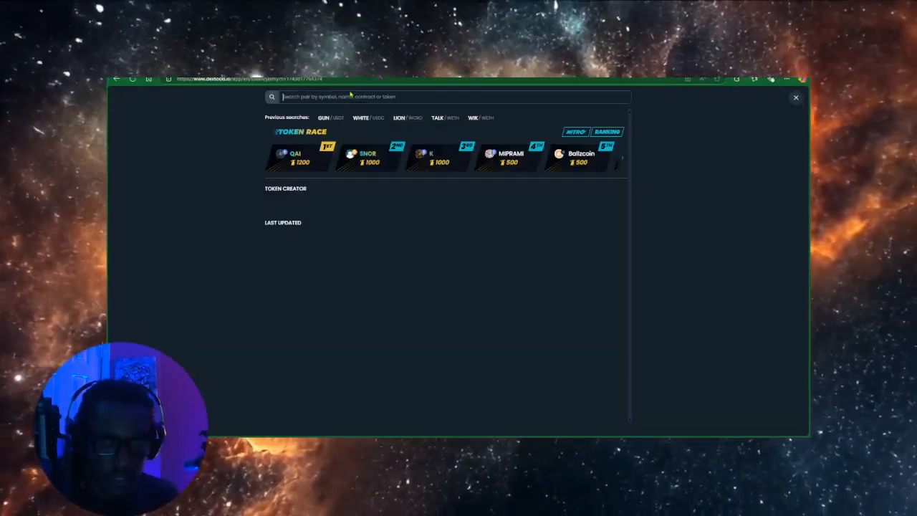
{"action": "type", "text": "too"}
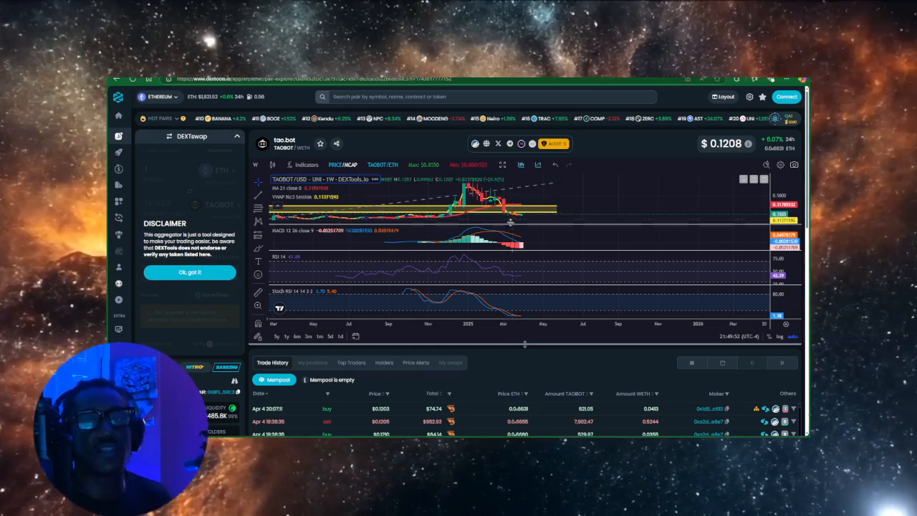
{"action": "mouse_move", "coordinate": [510, 218]}
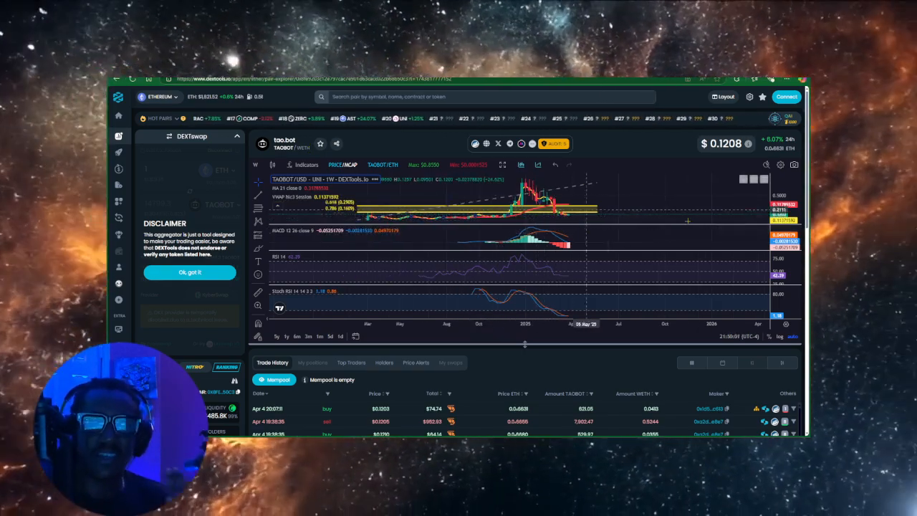
{"action": "mouse_move", "coordinate": [658, 242]}
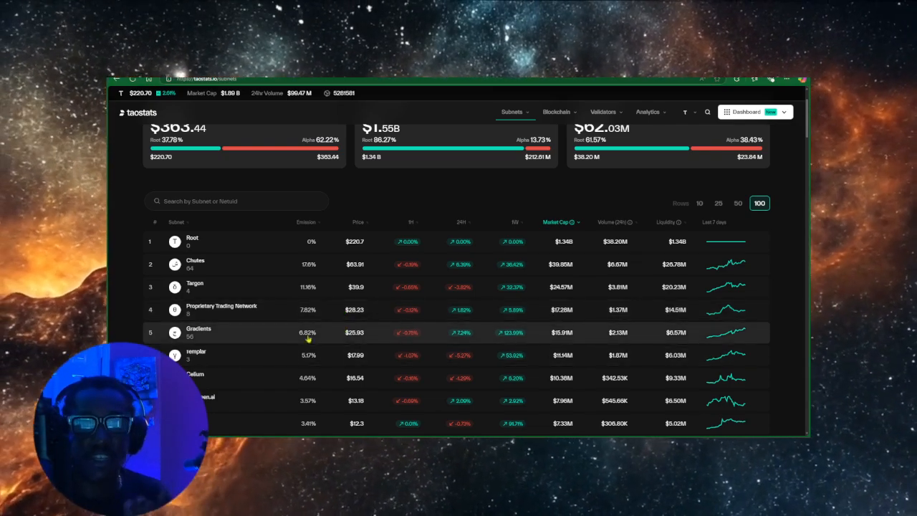
{"action": "mouse_move", "coordinate": [409, 348]}
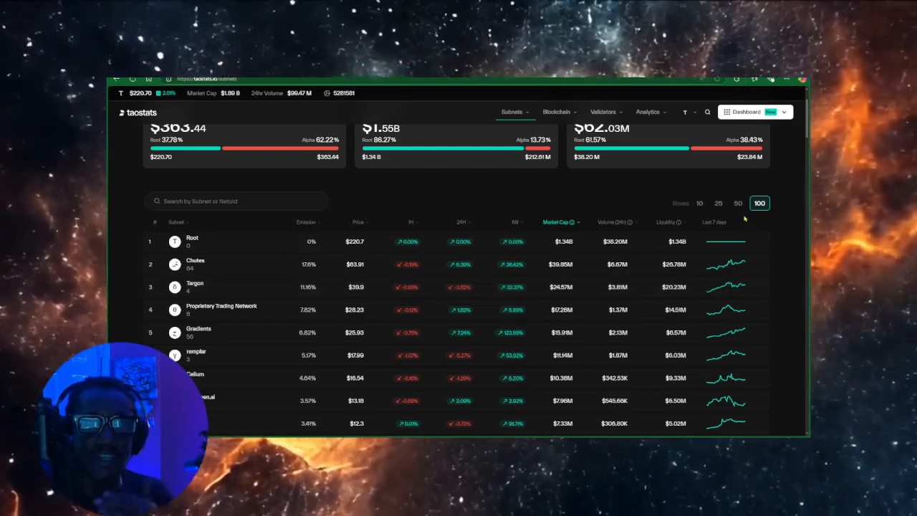
{"action": "scroll", "scroll_direction": "down", "scroll_amount": 3}
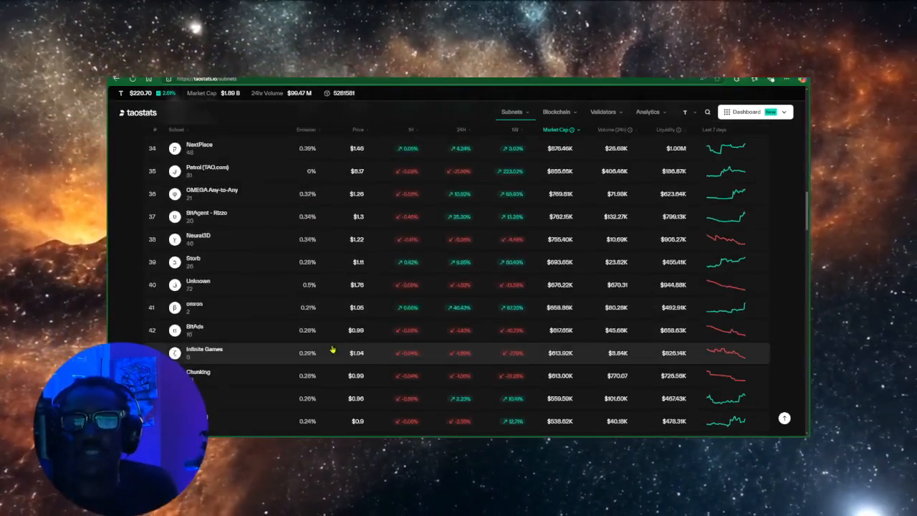
{"action": "scroll", "scroll_direction": "down", "scroll_amount": 3}
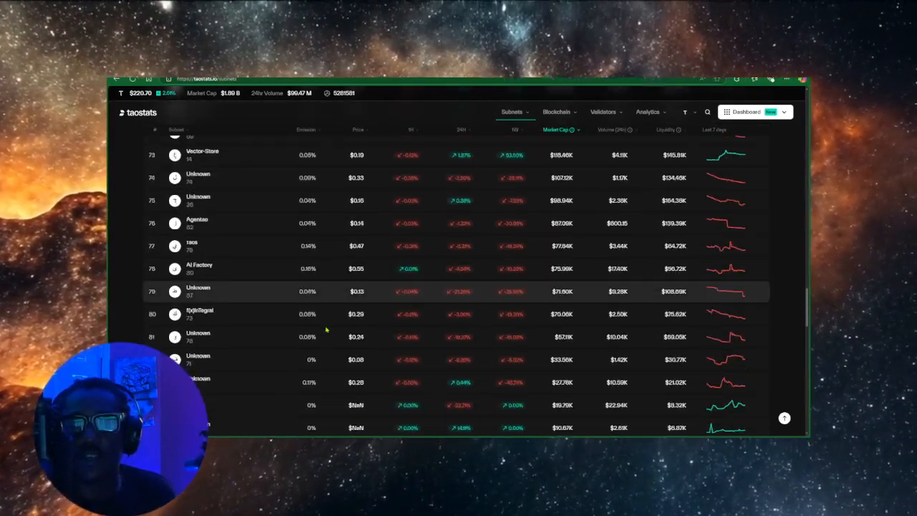
{"action": "scroll", "scroll_direction": "down", "scroll_amount": 3}
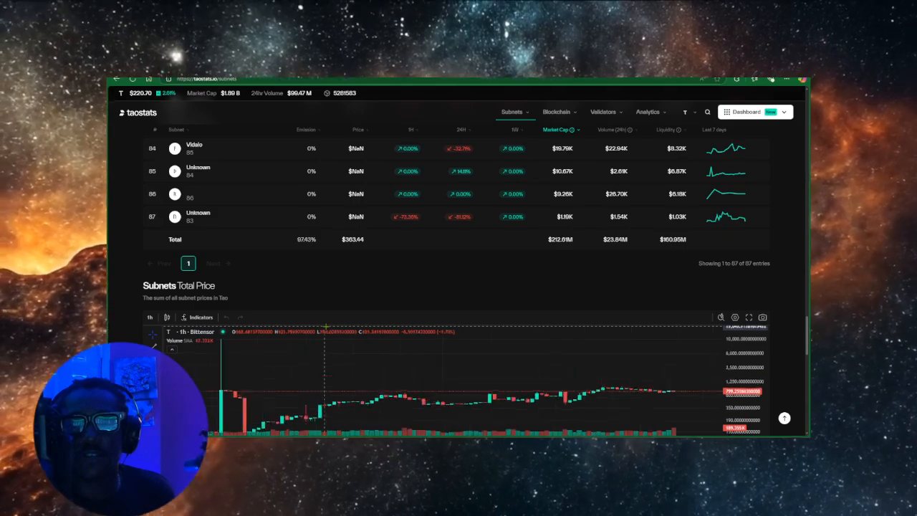
{"action": "scroll", "scroll_direction": "up", "scroll_amount": 3}
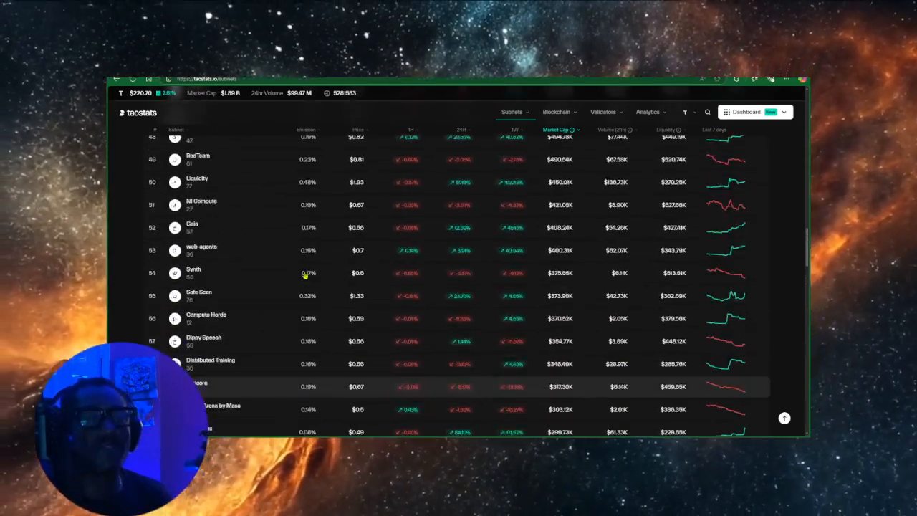
{"action": "scroll", "scroll_direction": "up", "scroll_amount": 3}
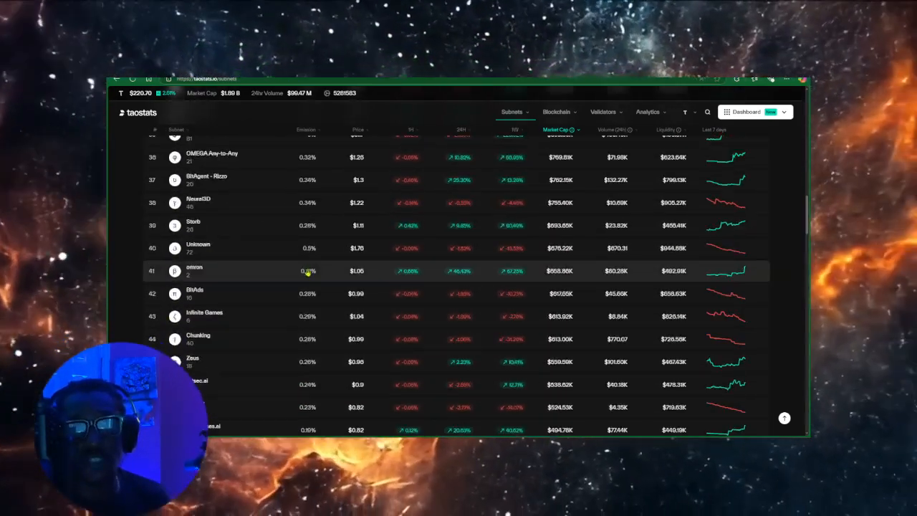
{"action": "scroll", "scroll_direction": "up", "scroll_amount": 3}
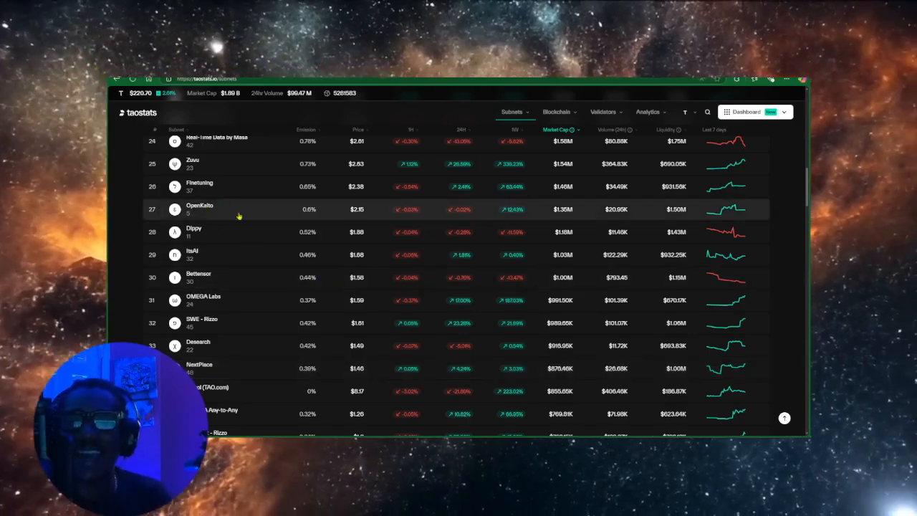
{"action": "scroll", "scroll_direction": "up", "scroll_amount": 3}
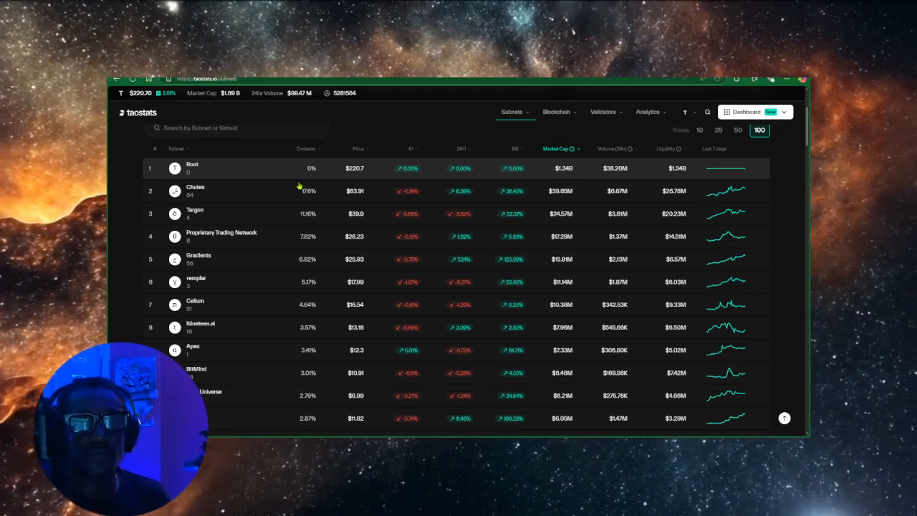
{"action": "mouse_move", "coordinate": [499, 227]}
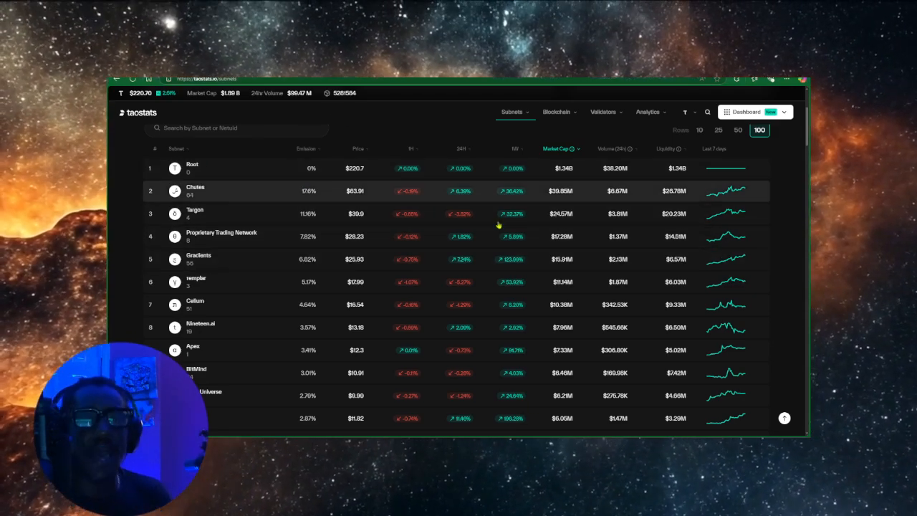
{"action": "mouse_move", "coordinate": [307, 155]}
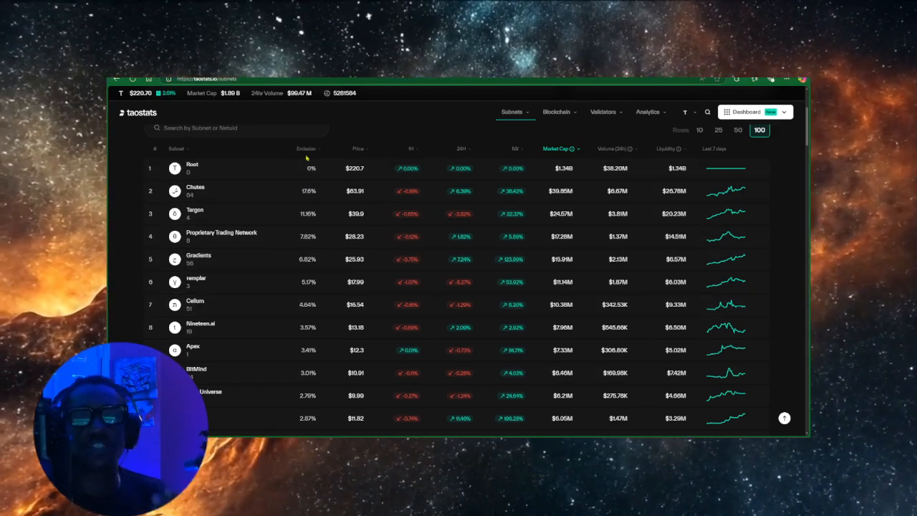
{"action": "mouse_move", "coordinate": [290, 115]}
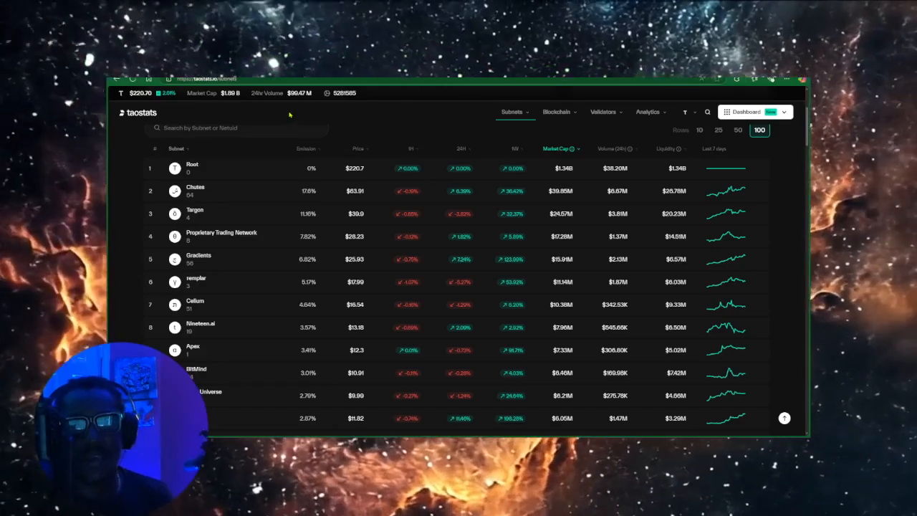